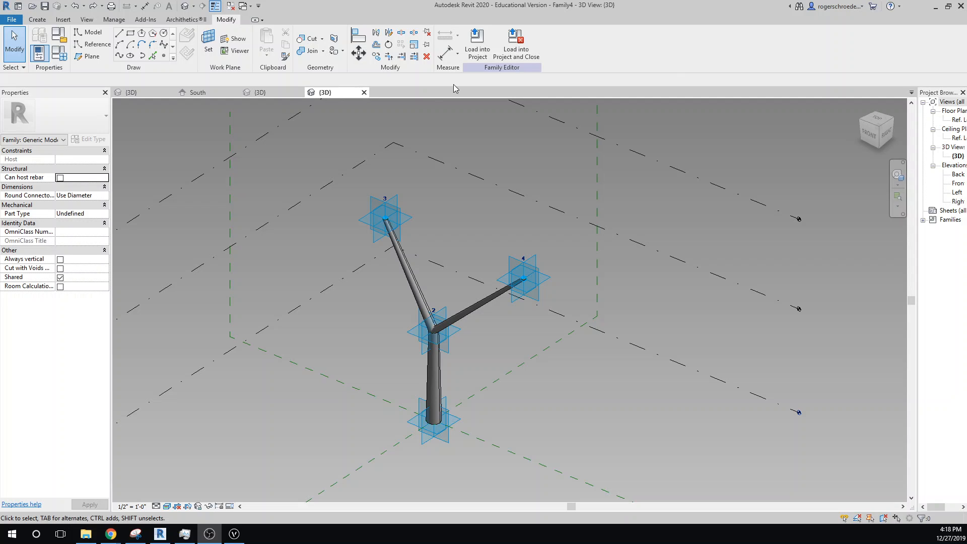
mouse_move(484, 383)
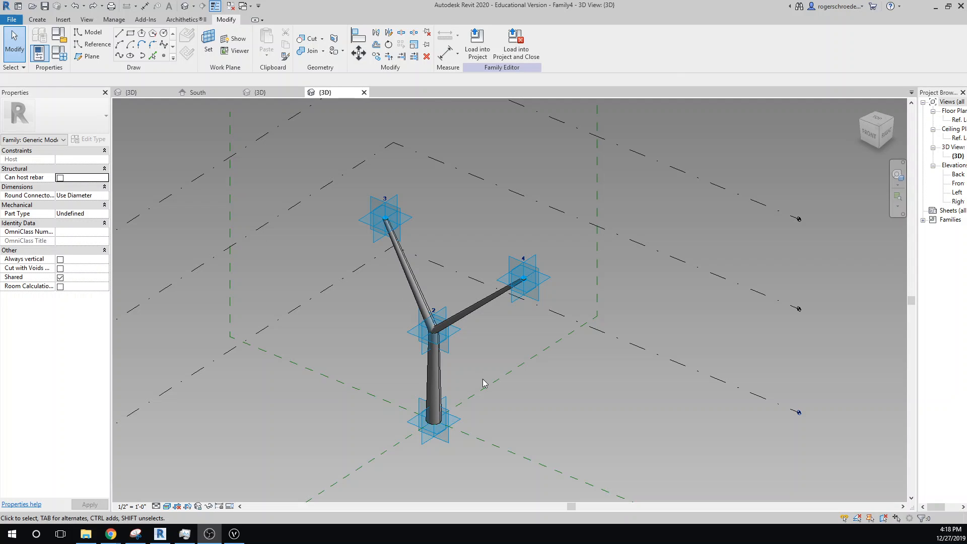
mouse_move(487, 406)
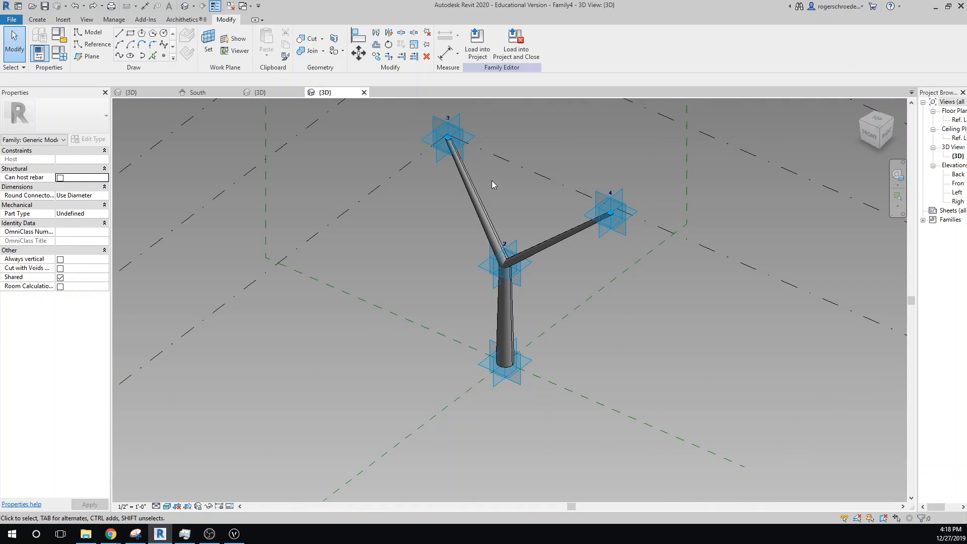
mouse_move(442, 252)
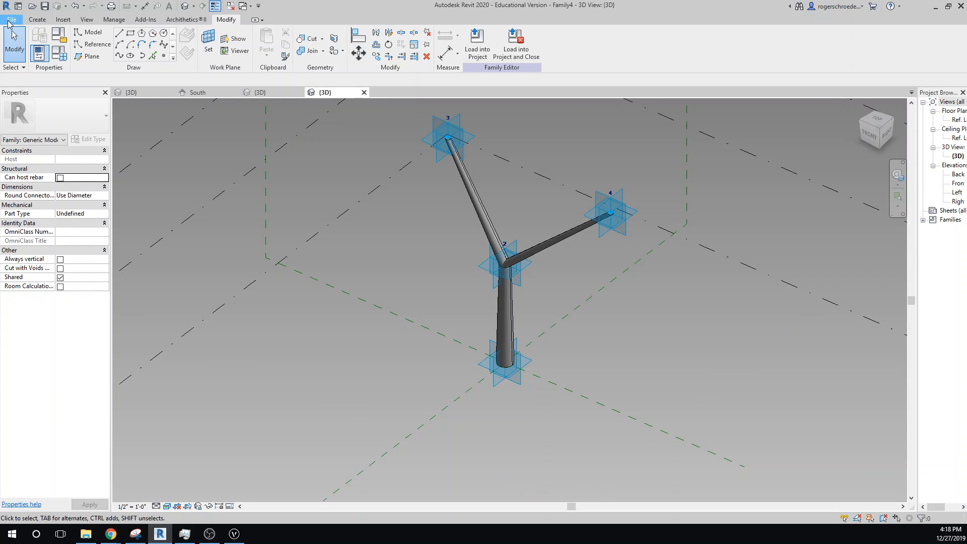
Close Family4 without saving and start a new family from Generic Model Adaptive.rft.
left_click(11, 19)
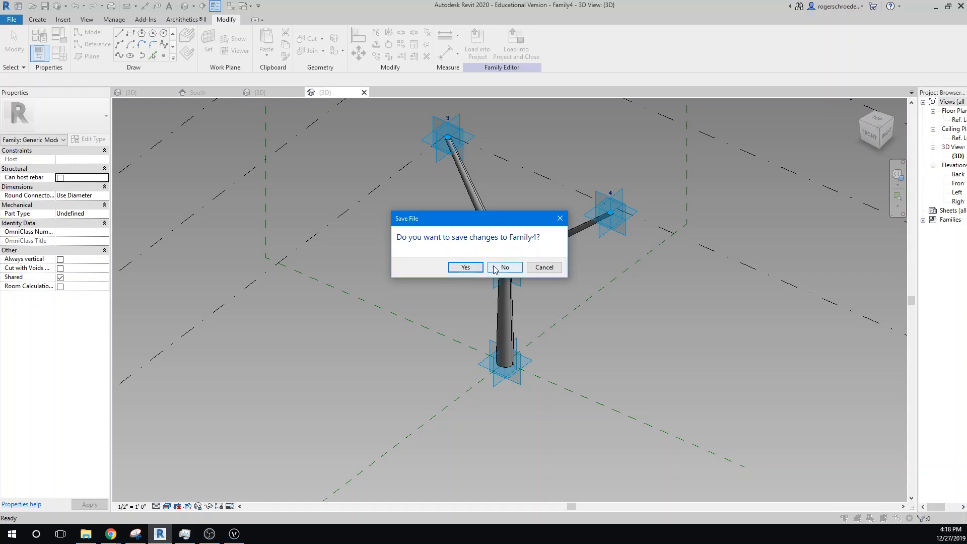
left_click(503, 267)
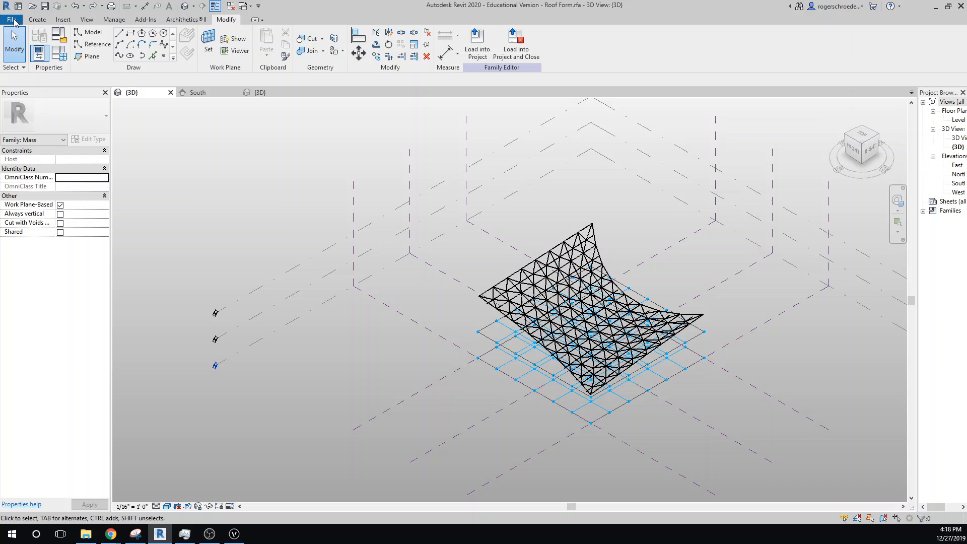
left_click(11, 19)
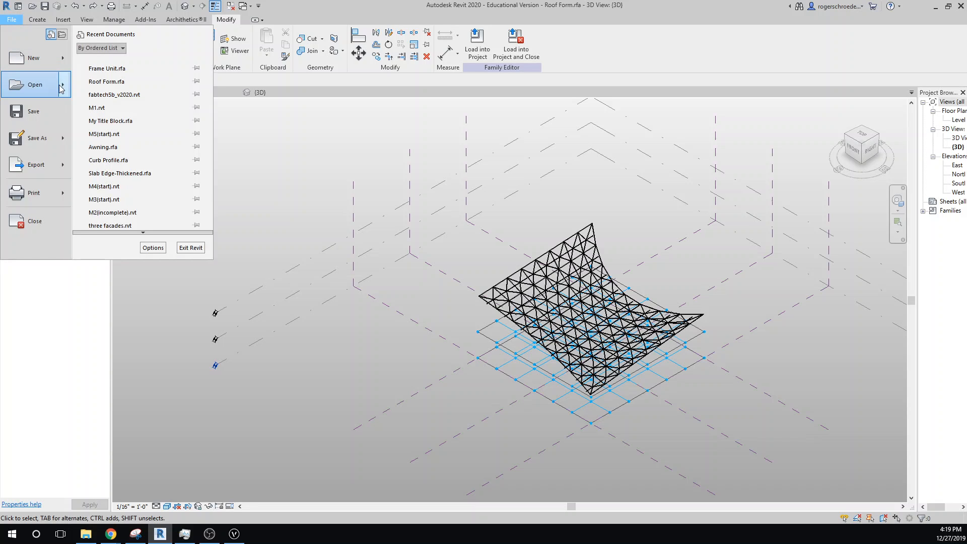
left_click(34, 57)
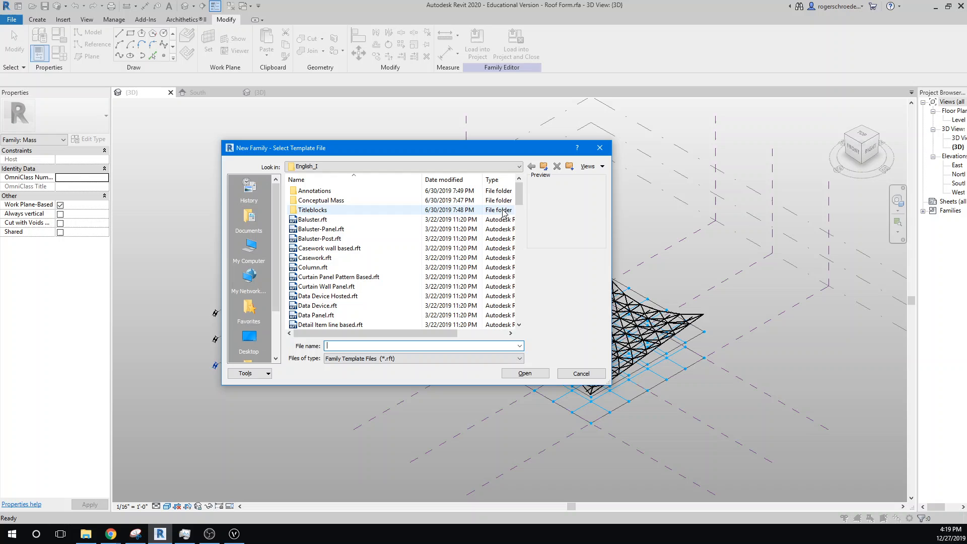
scroll("down", 3)
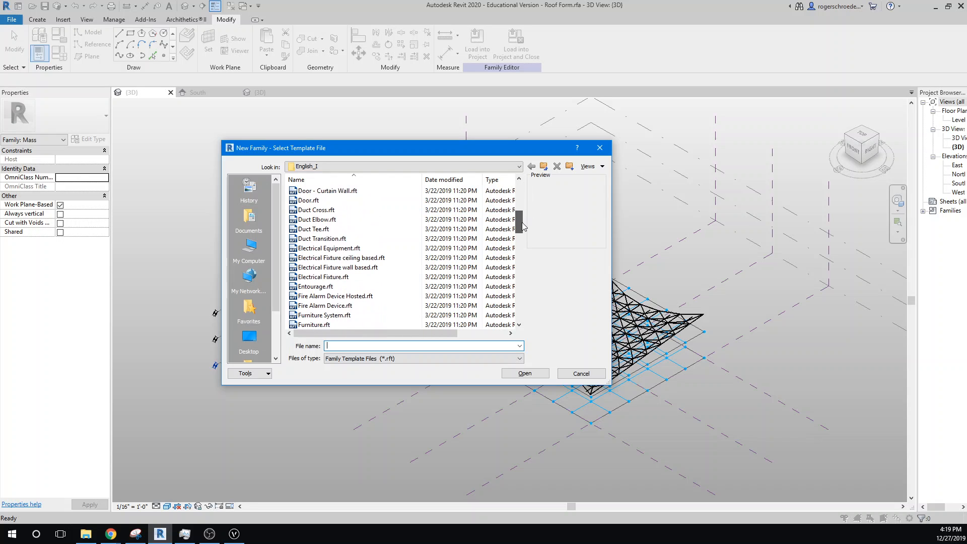
scroll("down", 3)
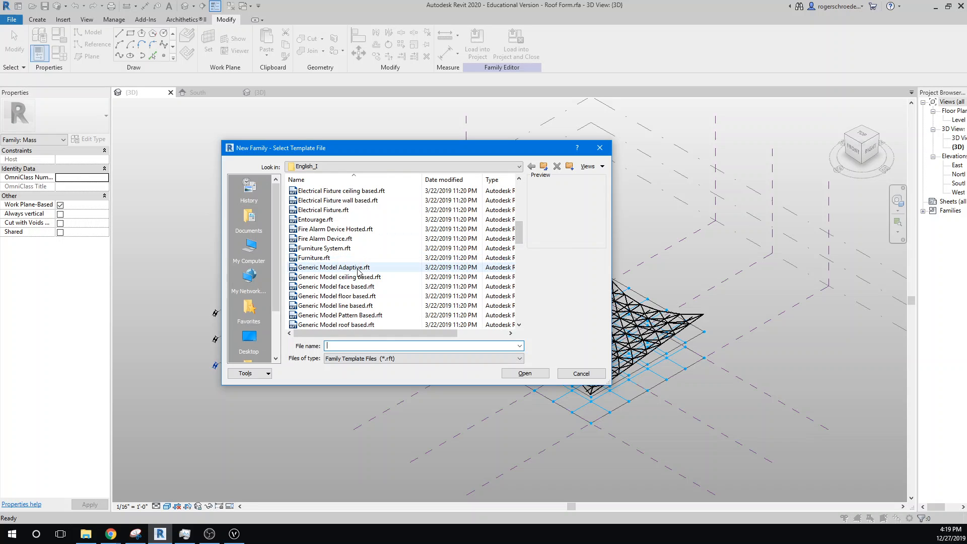
left_click(333, 267)
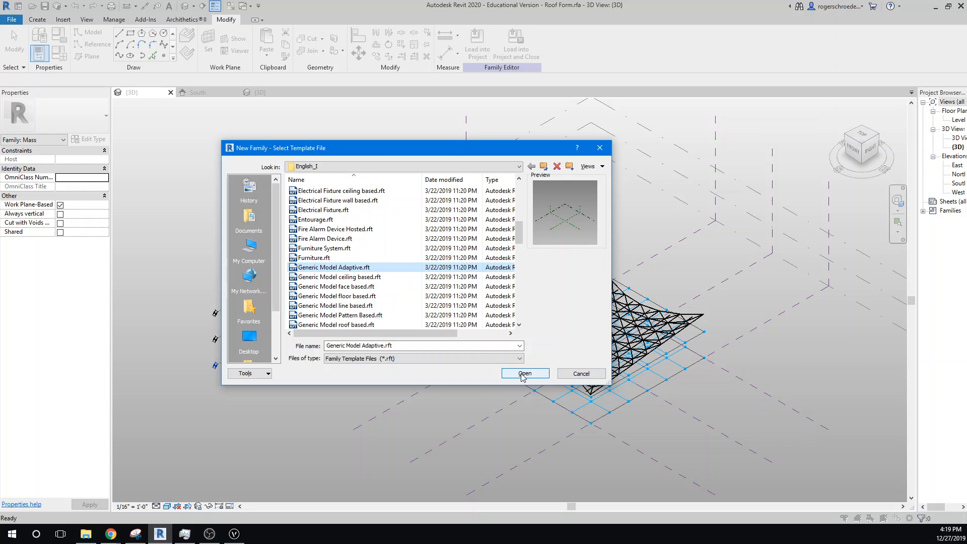
left_click(524, 373)
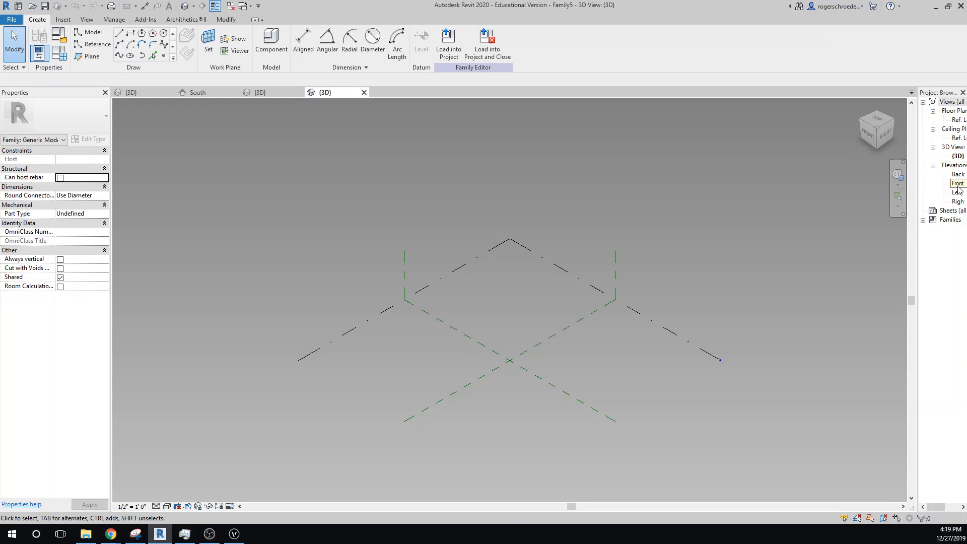
In the Front elevation, add Level 2 at 20' and Level 3 at 40', then return to 3D.
double_click(958, 184)
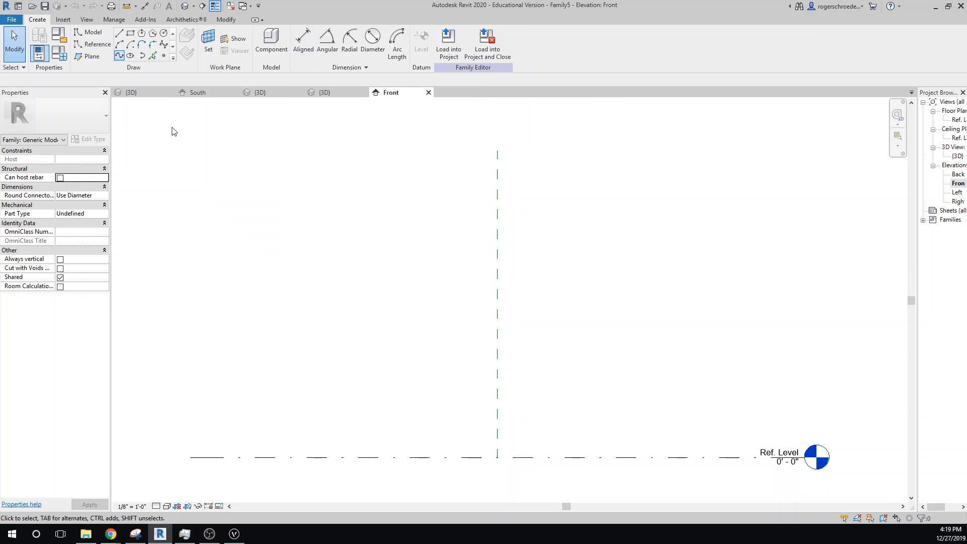
left_click(431, 458)
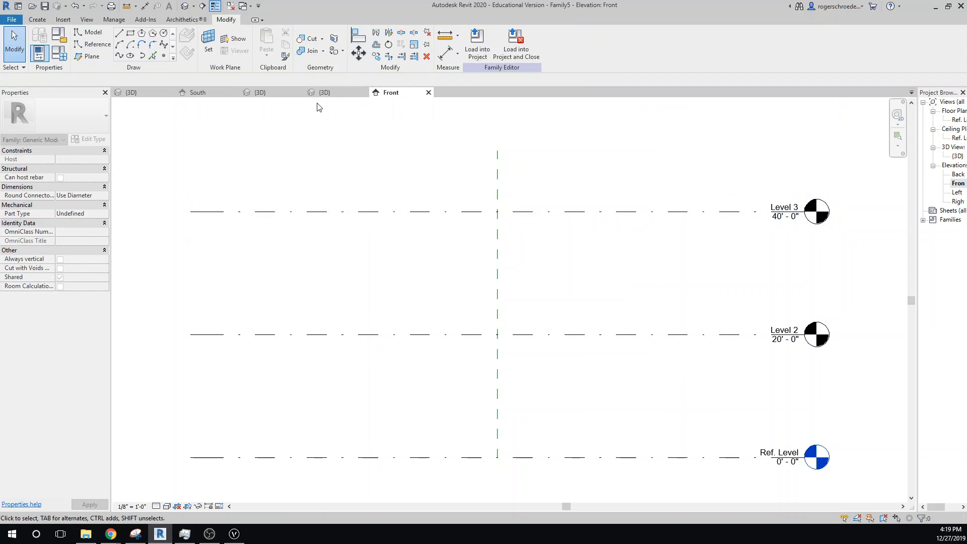
left_click(325, 91)
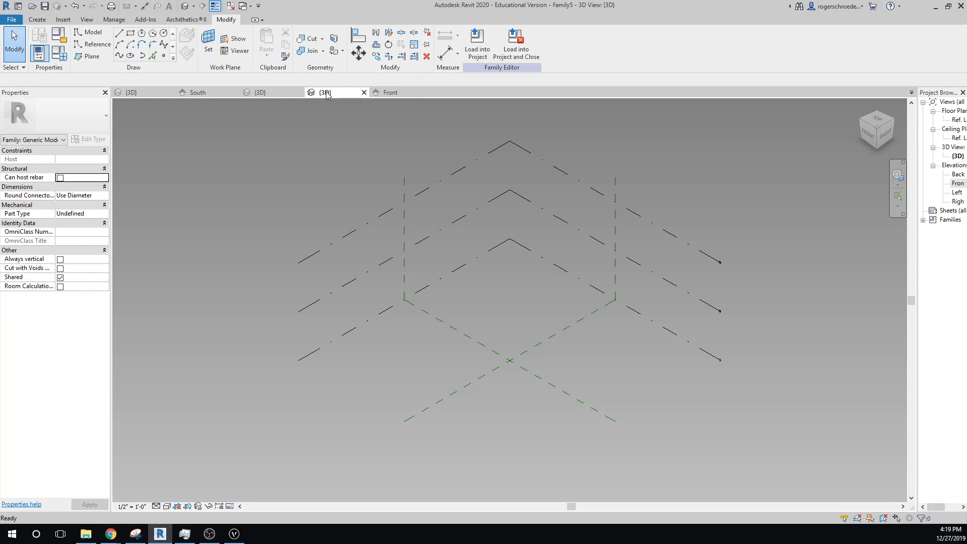
mouse_move(337, 94)
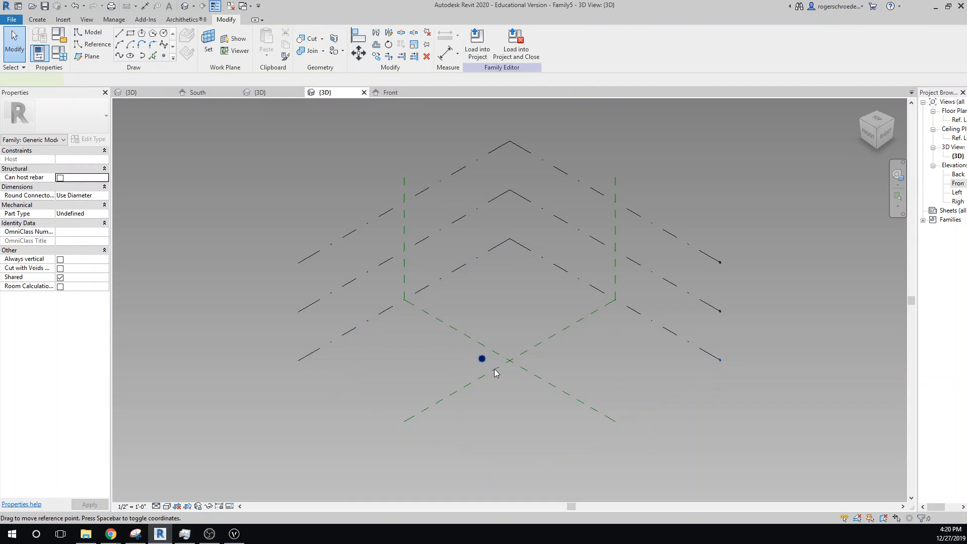
Place a reference point at the reference plane intersection on the reference level.
left_click(483, 358)
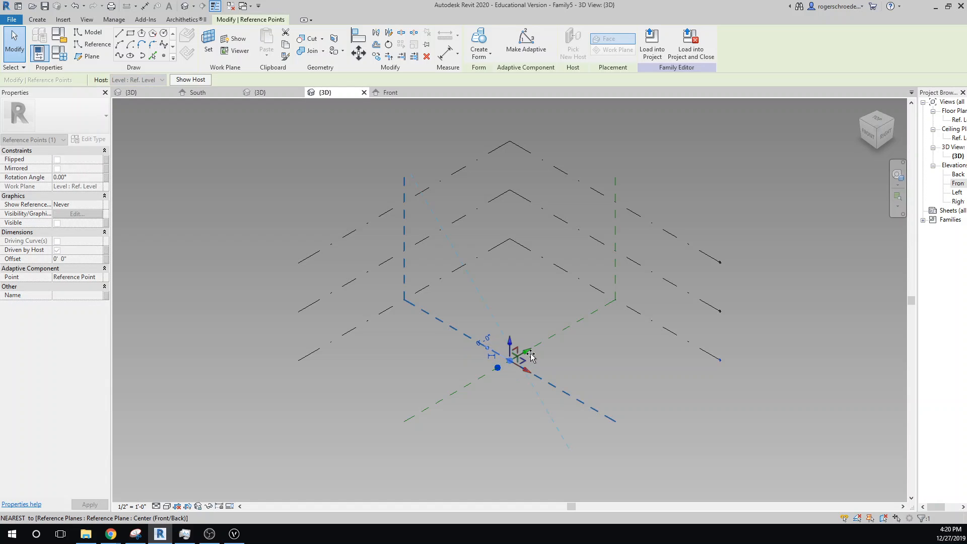
left_click(398, 380)
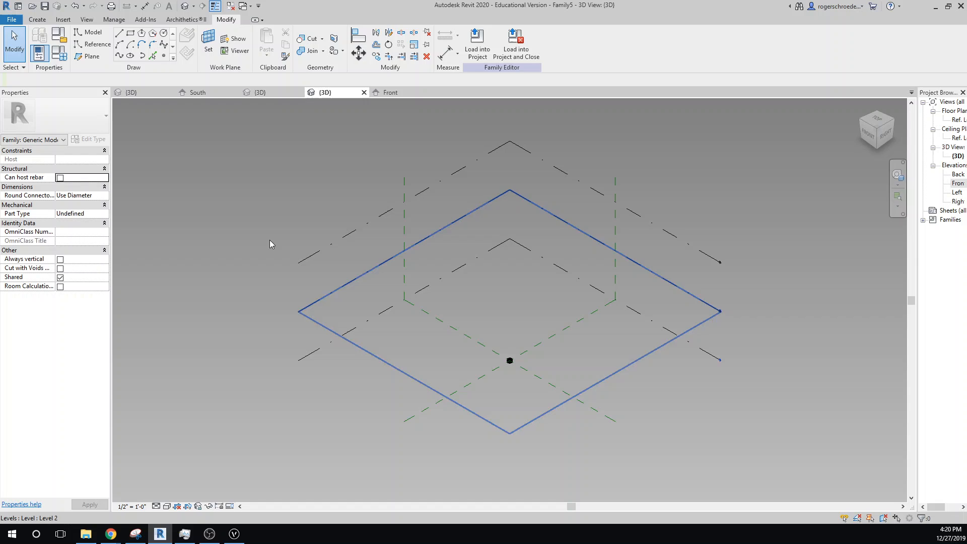
left_click(209, 195)
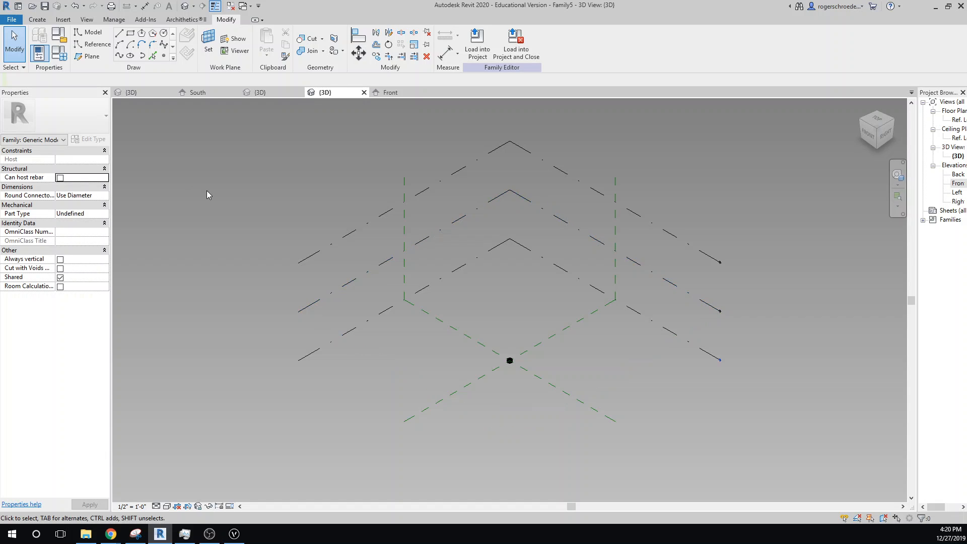
Set Level 2 as the work plane and place a reference point above the origin.
left_click(208, 38)
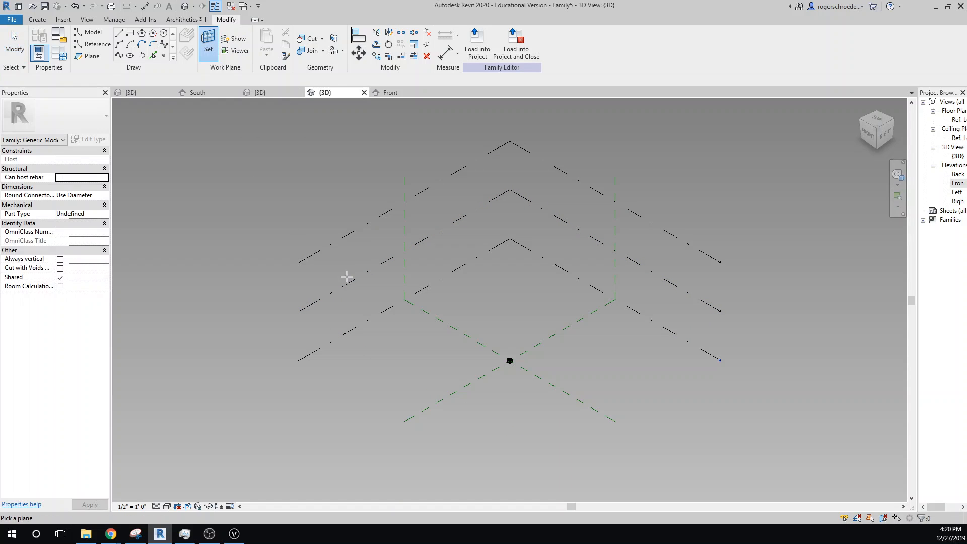
left_click(208, 44)
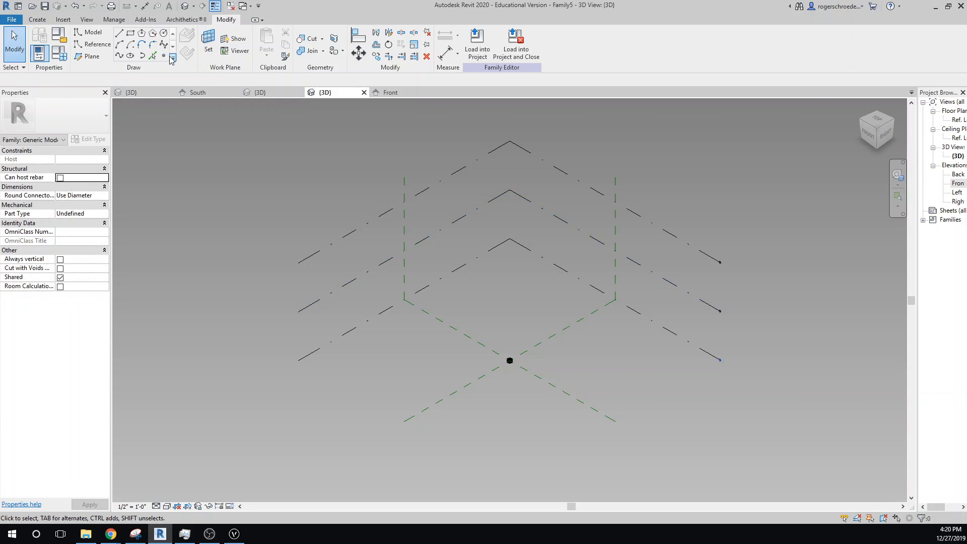
left_click(92, 31)
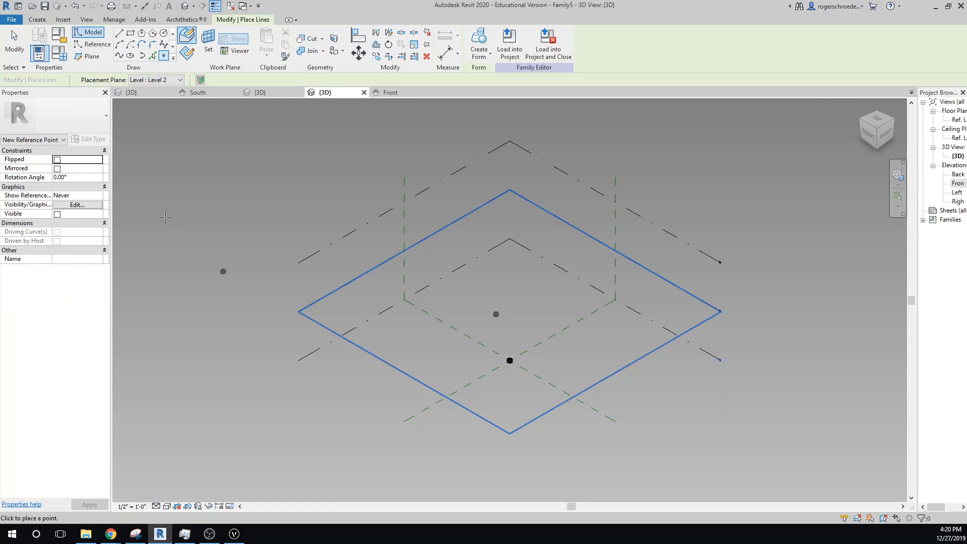
left_click(497, 315)
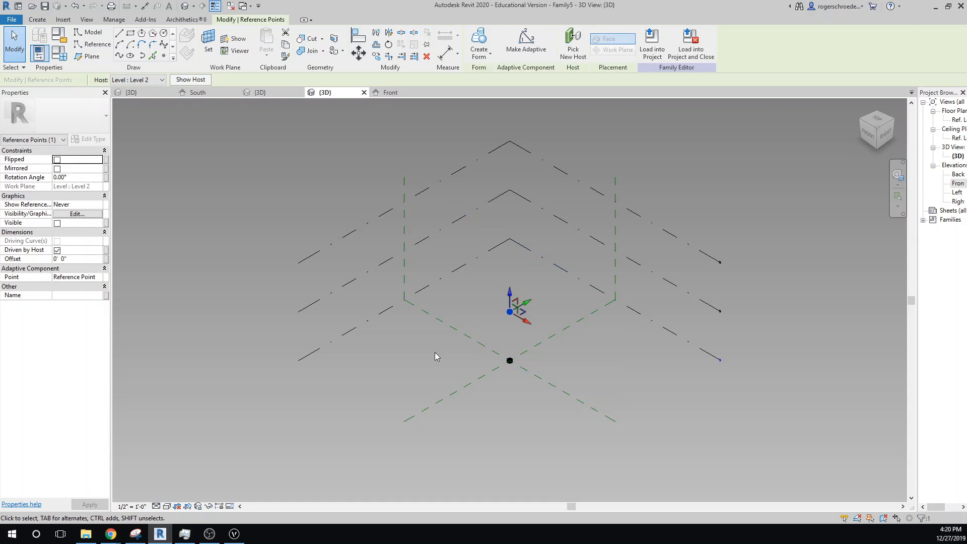
mouse_move(876, 129)
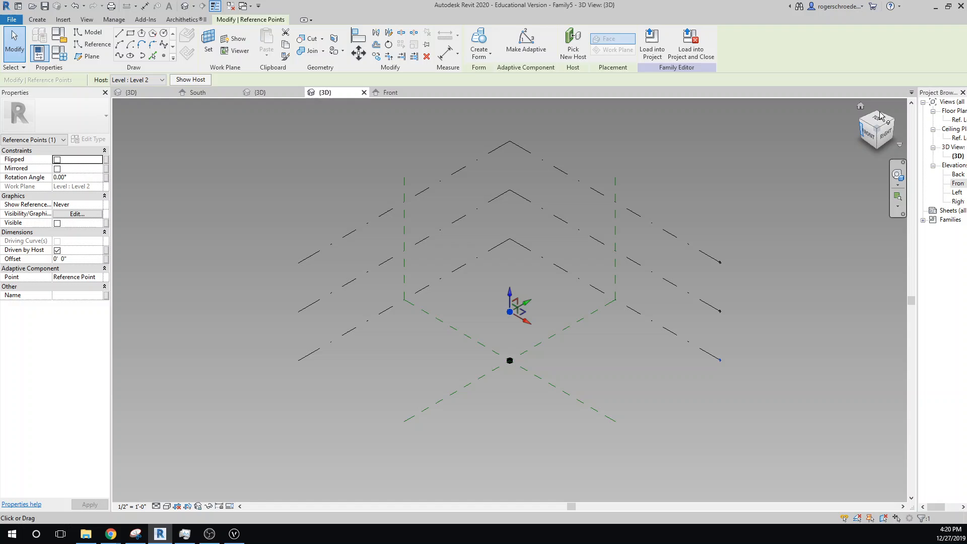
left_click(875, 118)
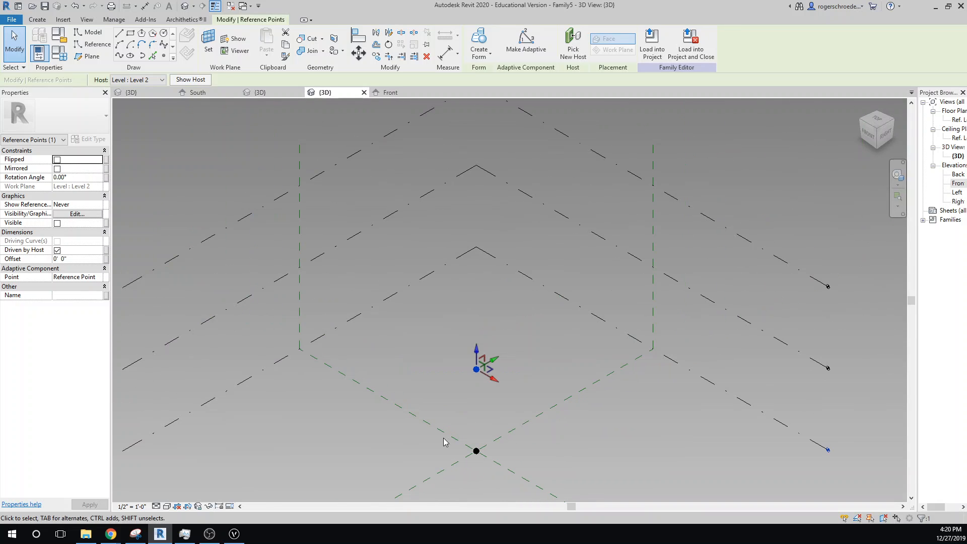
Set Level 3 as the work plane, place three reference points, and orbit to check them.
left_click(252, 278)
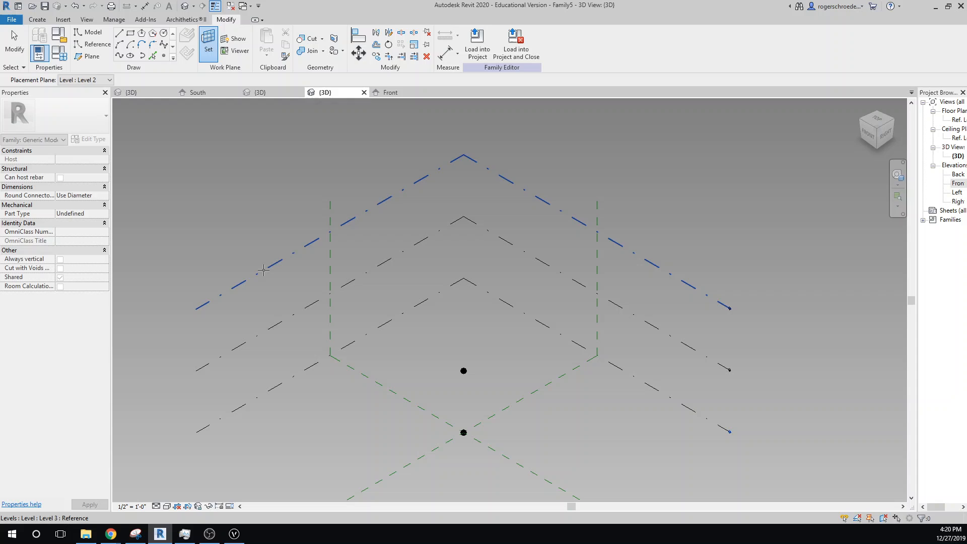
left_click(313, 203)
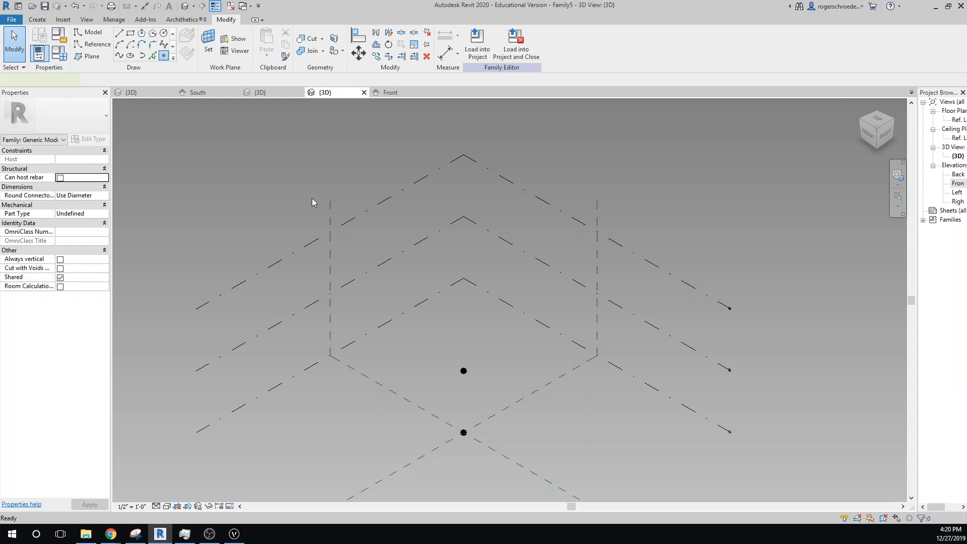
left_click(90, 32)
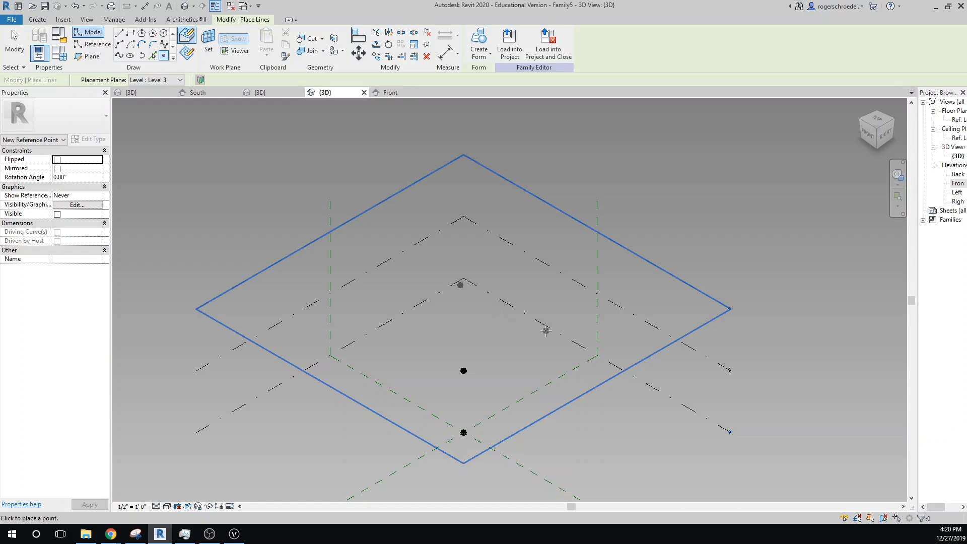
left_click(546, 331)
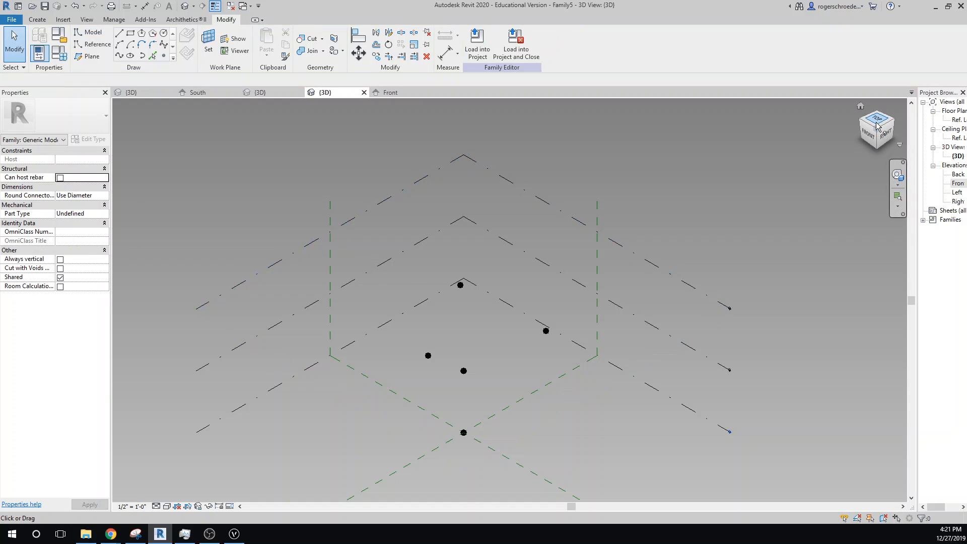
left_click(877, 119)
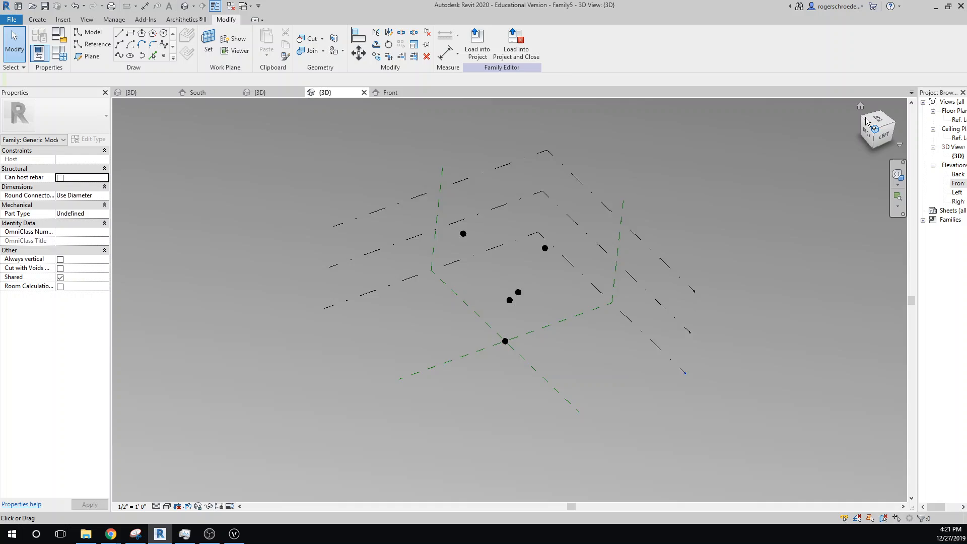
left_click(509, 343)
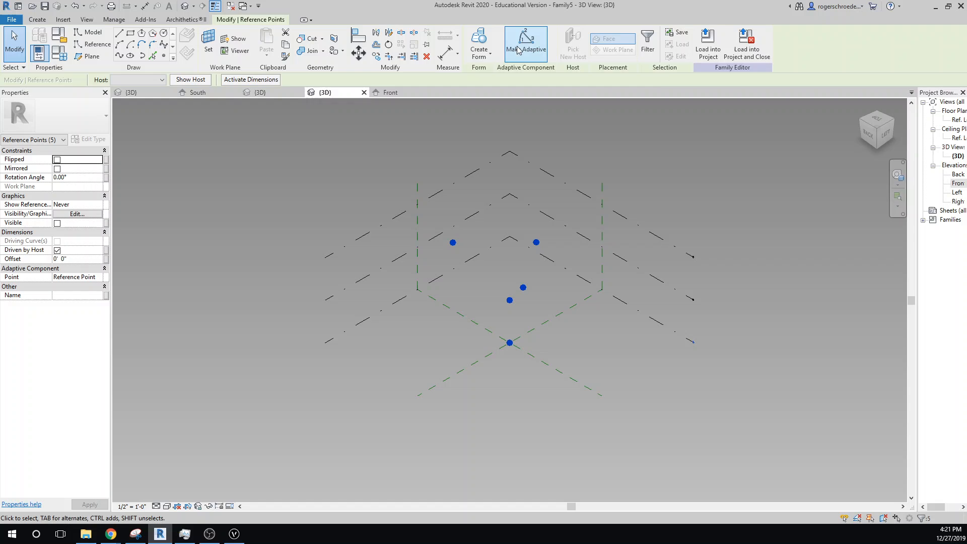
mouse_move(525, 43)
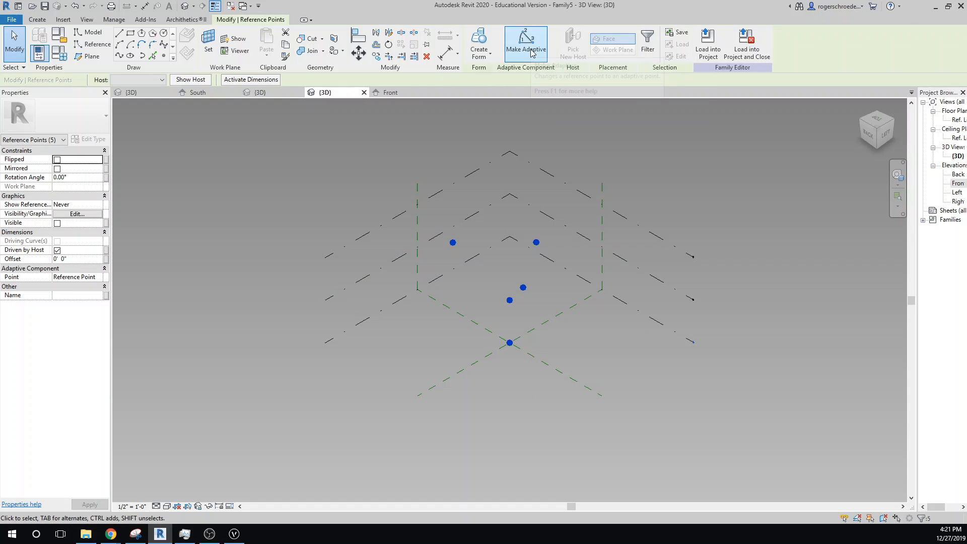
left_click(525, 43)
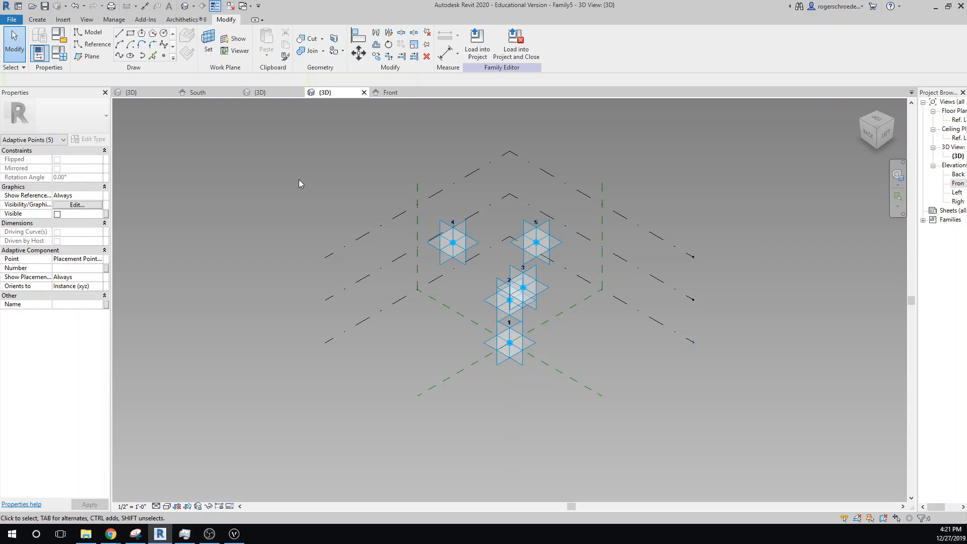
left_click(509, 343)
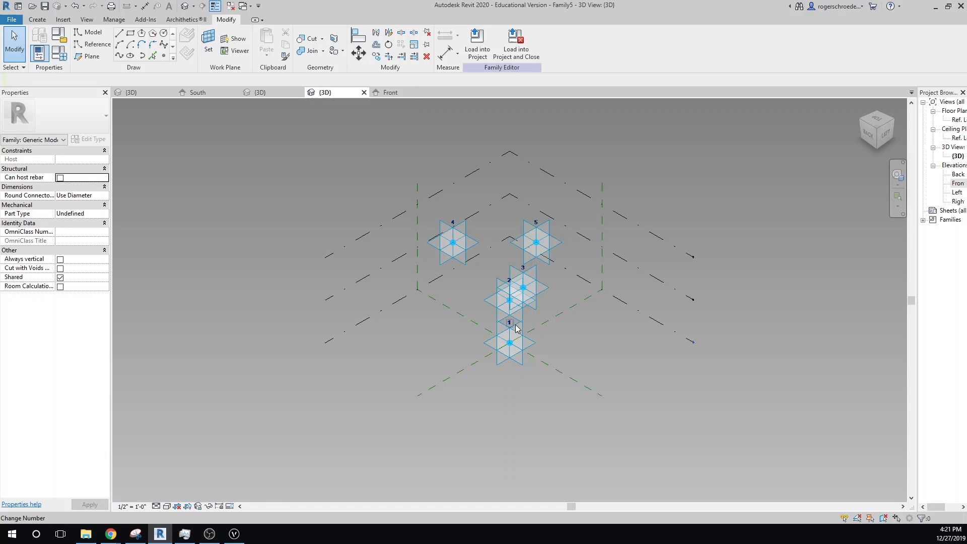
left_click(509, 299)
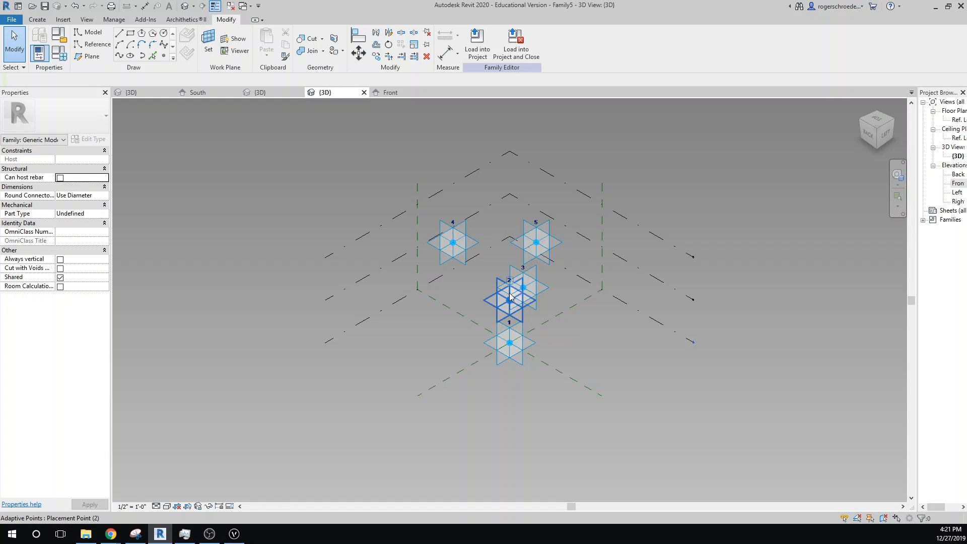
left_click(536, 241)
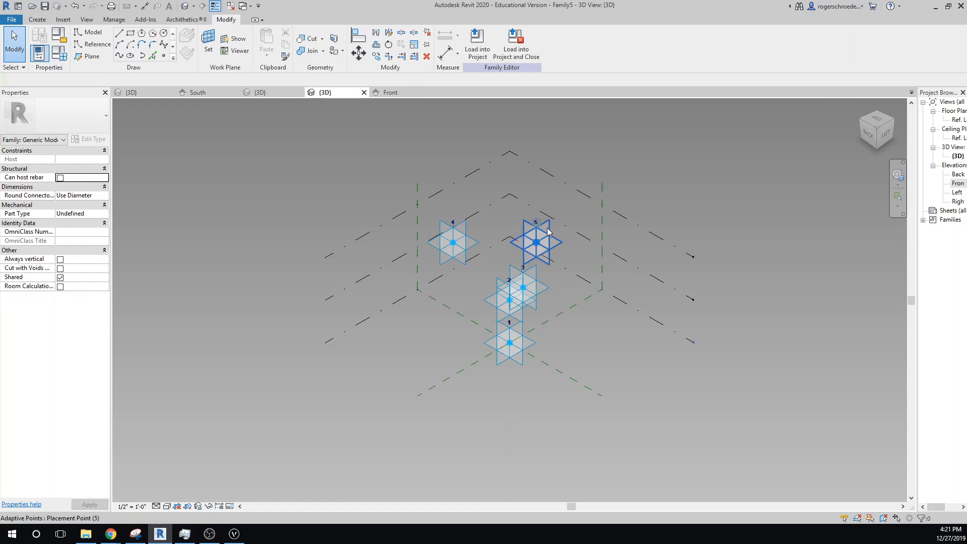
mouse_move(530, 248)
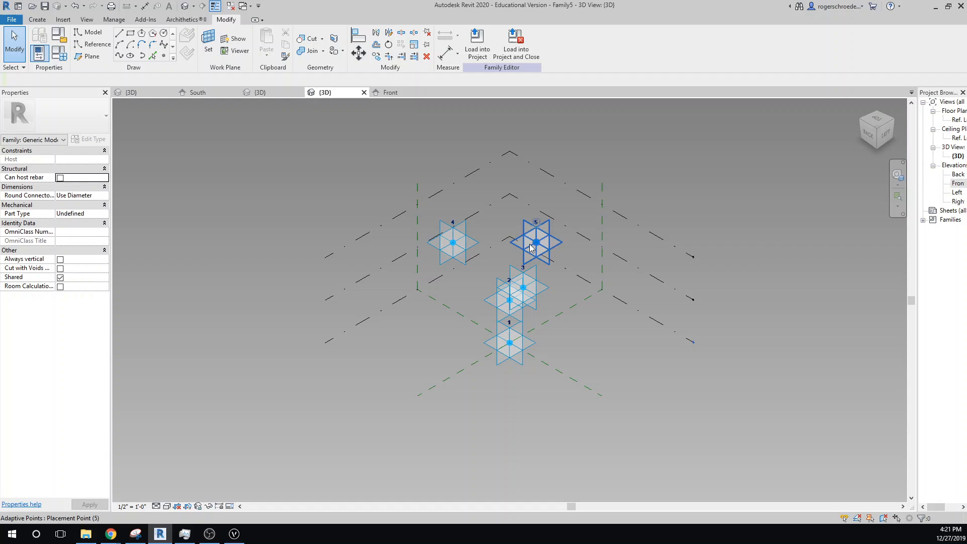
left_click(670, 204)
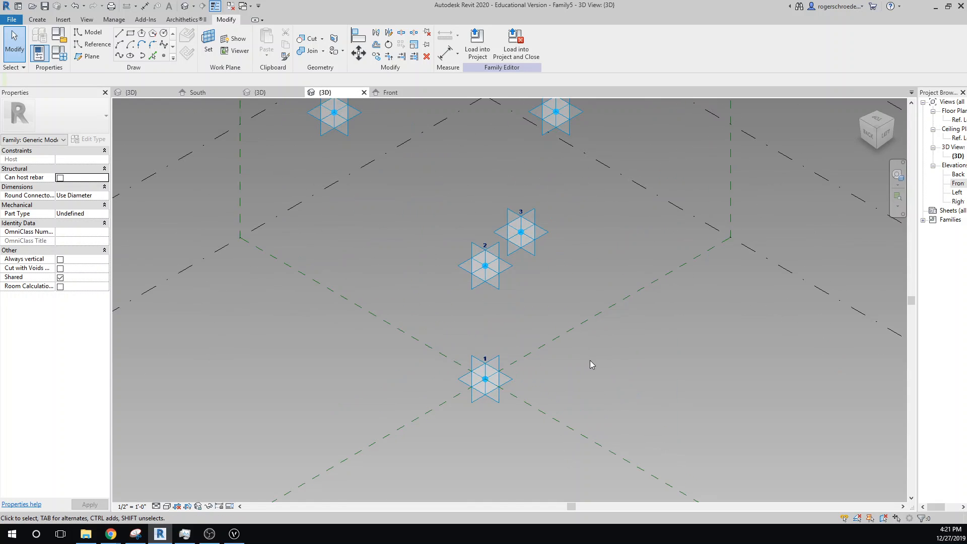
Draw a circle on point 1's plane and mark it as a reference line.
left_click(208, 50)
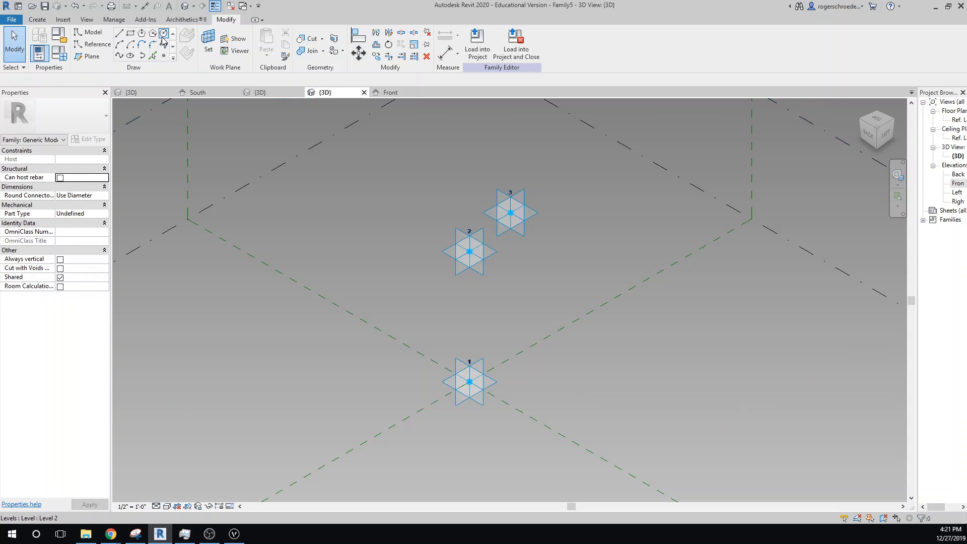
left_click(92, 32)
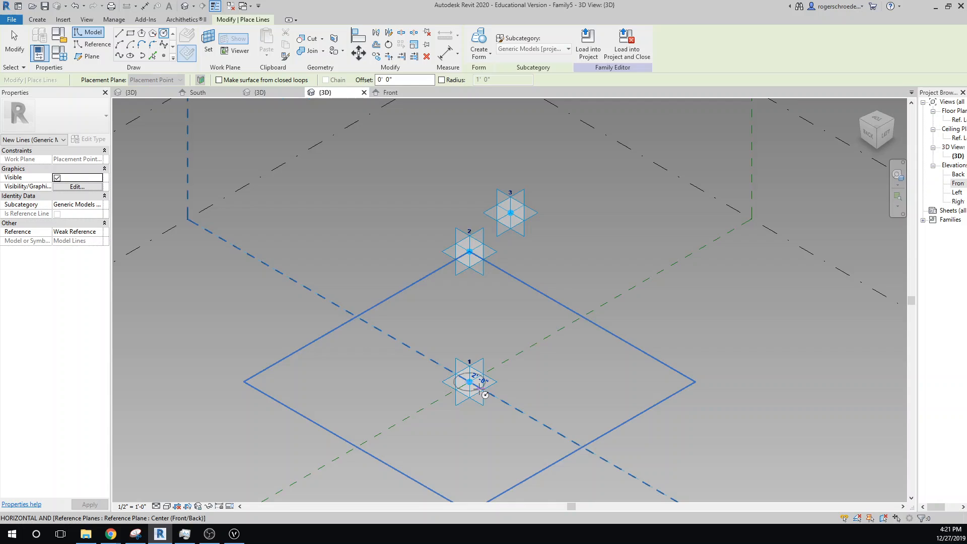
scroll("up", 3)
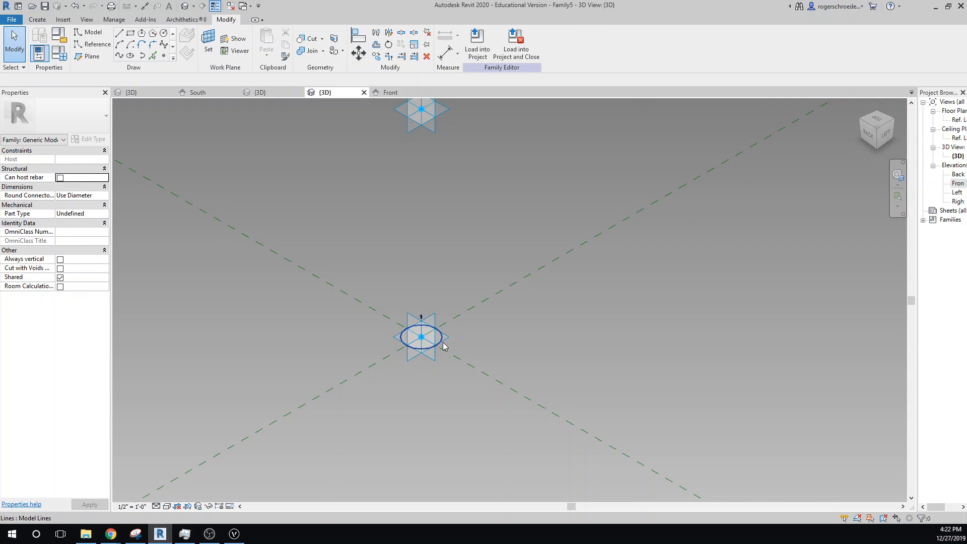
left_click(422, 338)
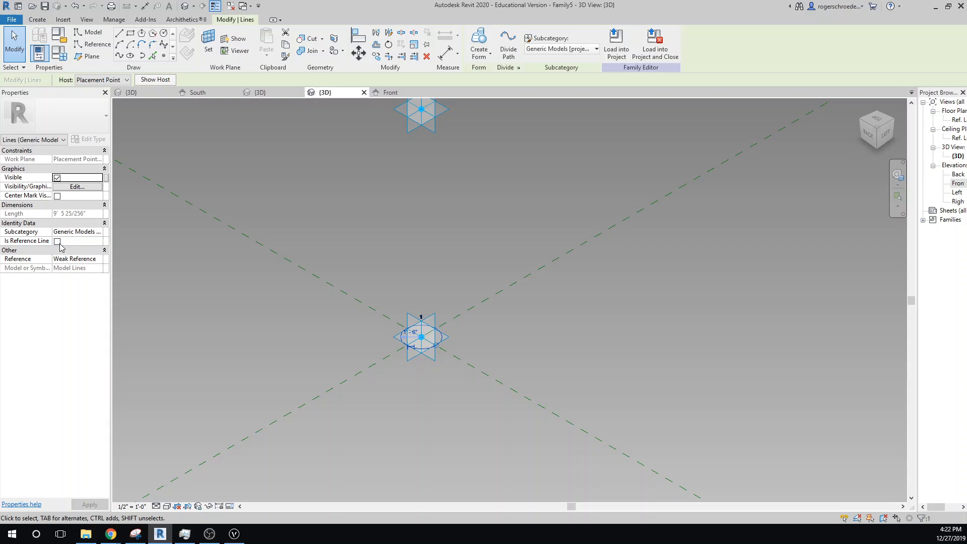
left_click(58, 241)
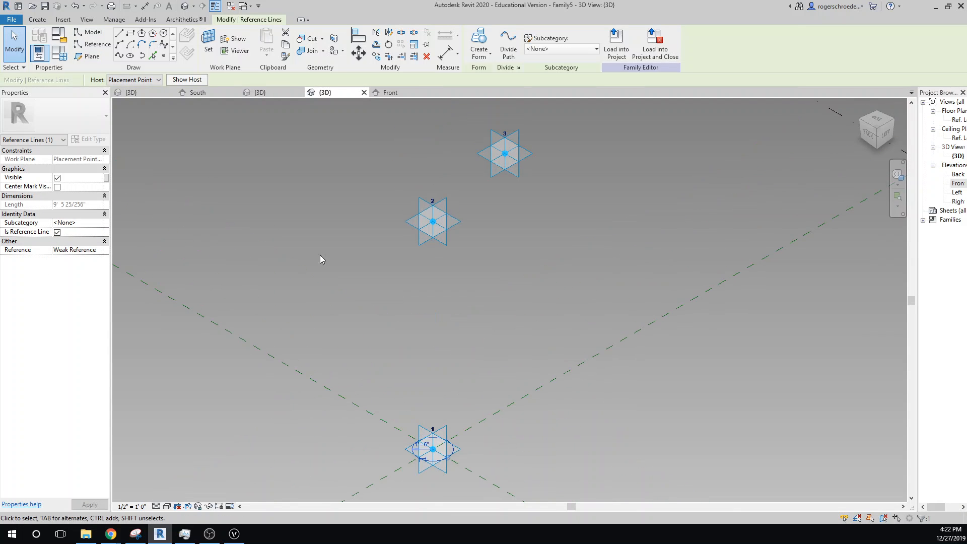
mouse_move(208, 40)
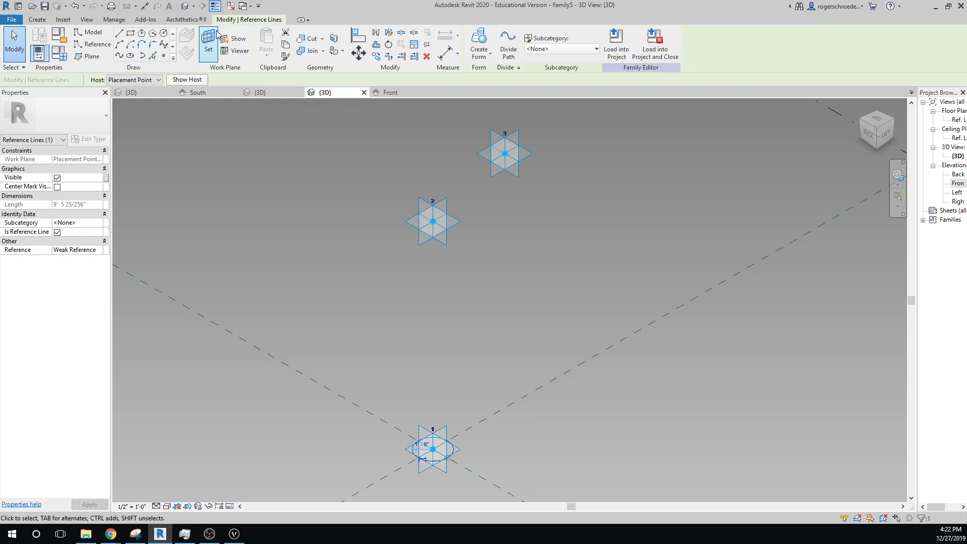
left_click(211, 173)
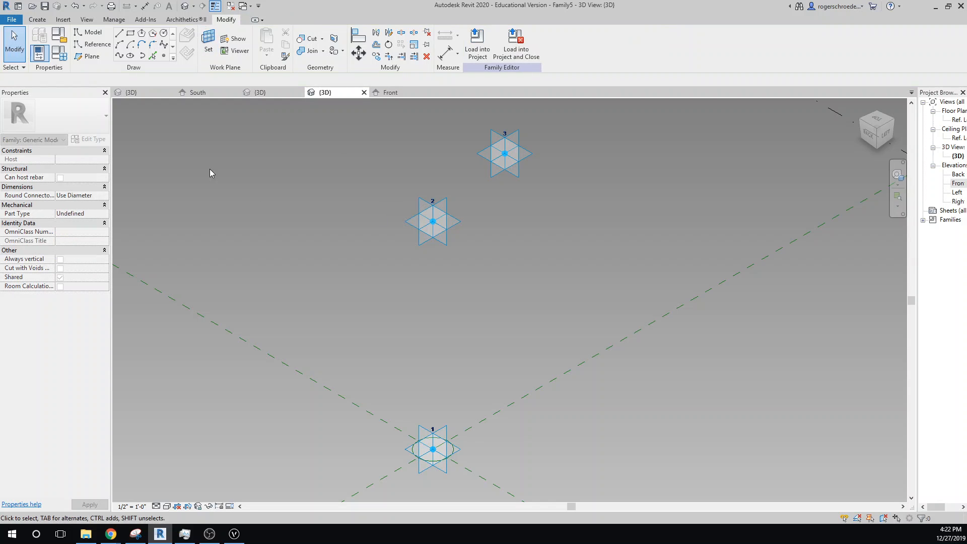
Draw a reference circle centred on adaptive point 2.
left_click(163, 33)
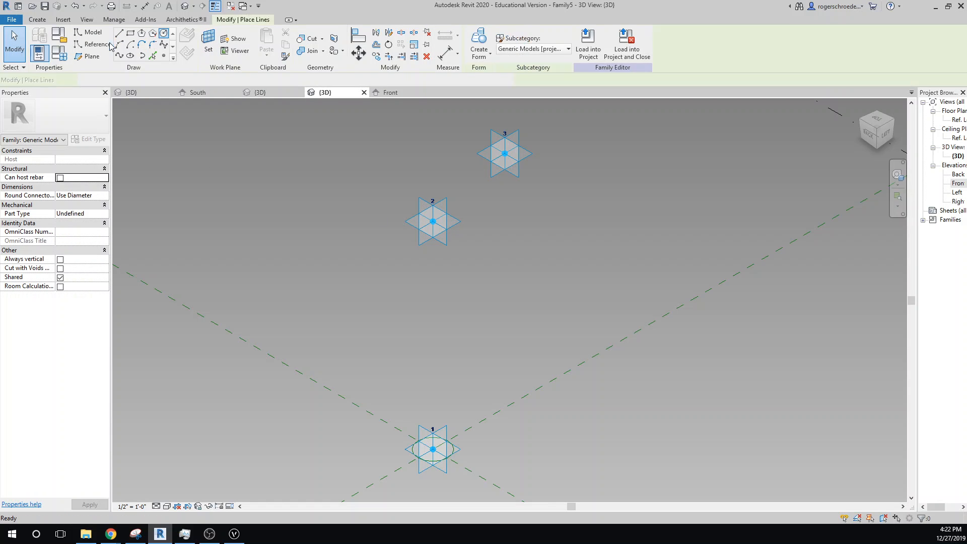
left_click(91, 44)
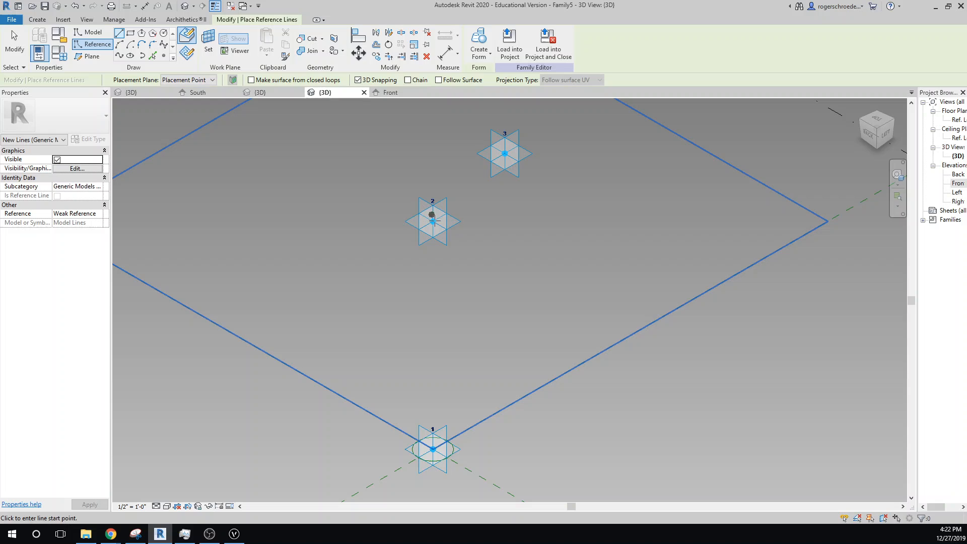
left_click(434, 220)
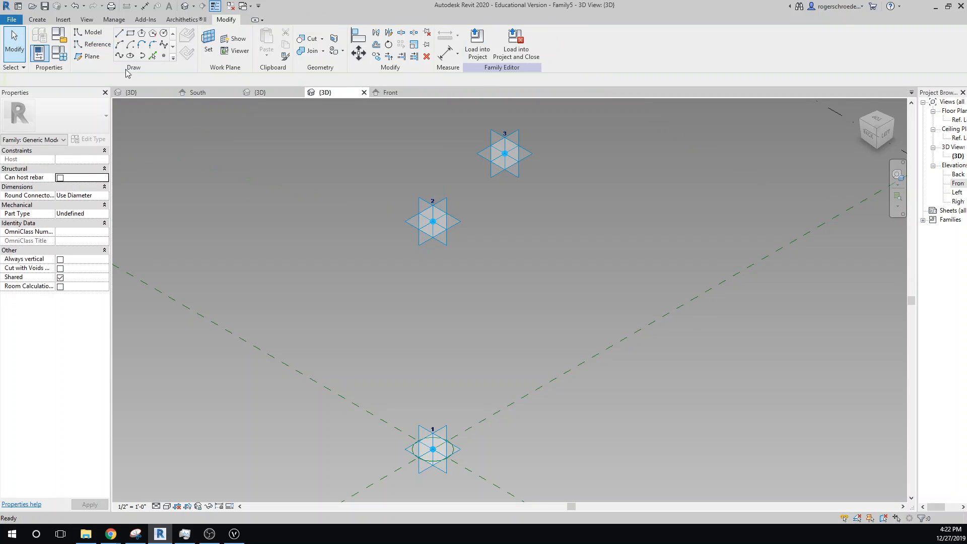
left_click(208, 39)
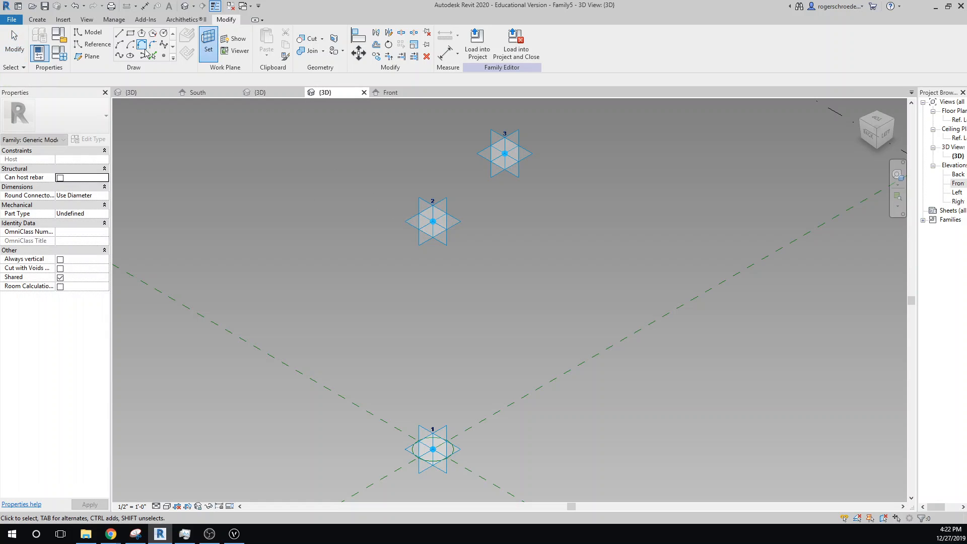
left_click(91, 31)
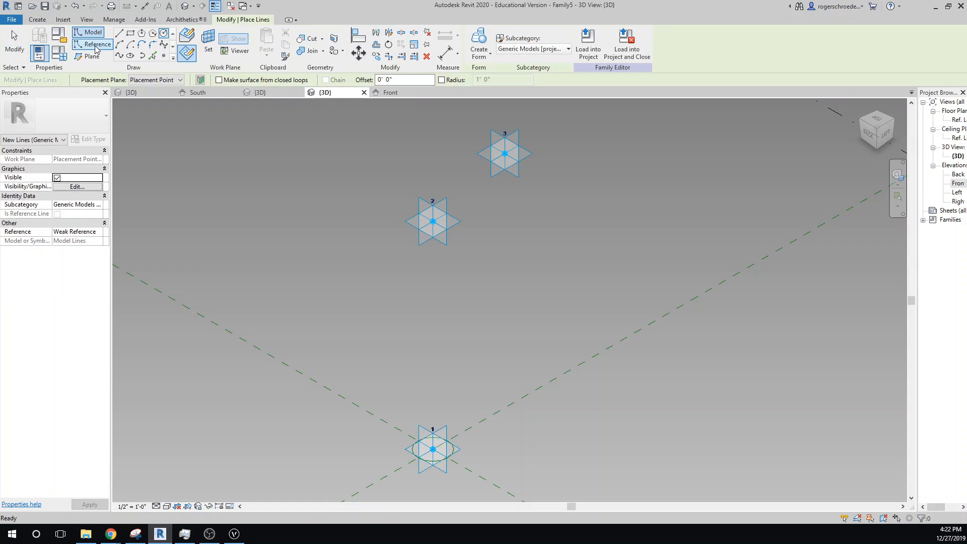
left_click(96, 44)
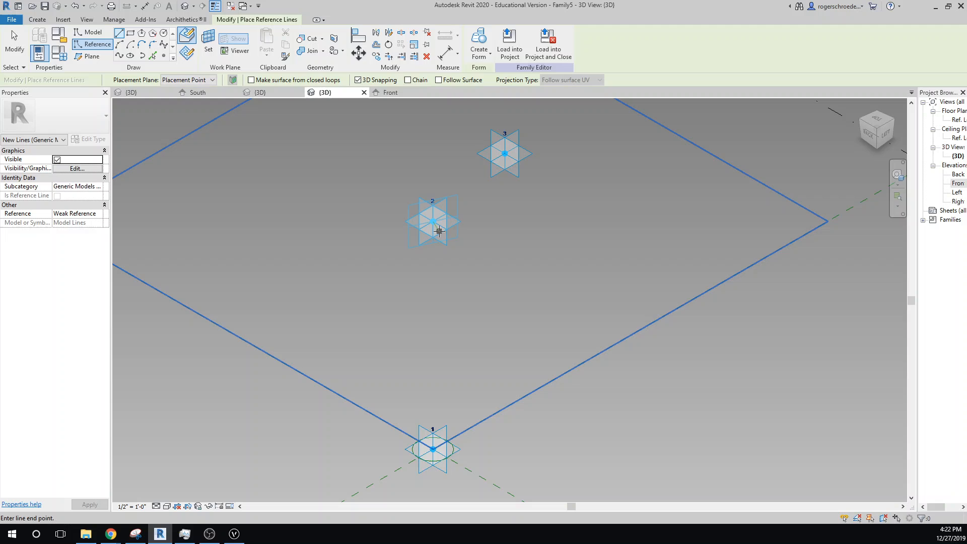
key("Escape")
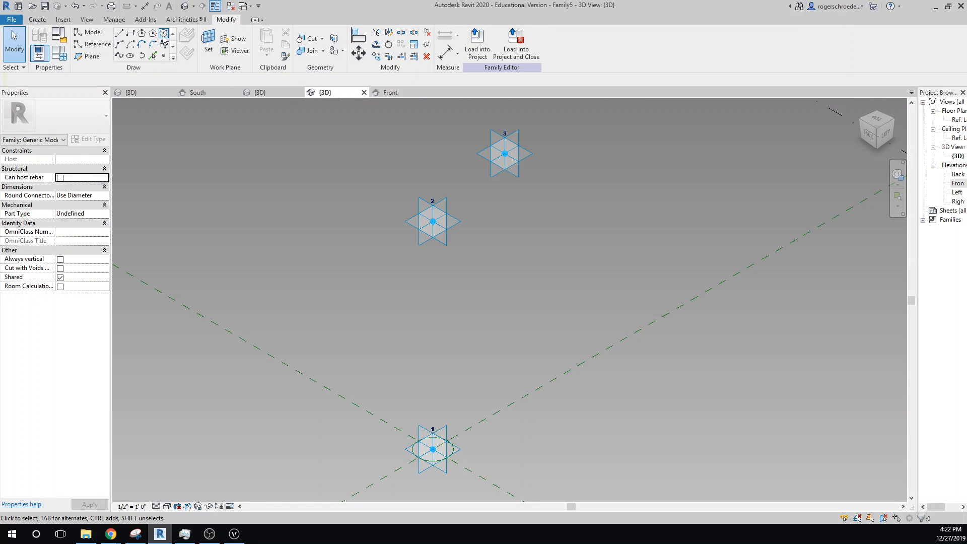
left_click(162, 34)
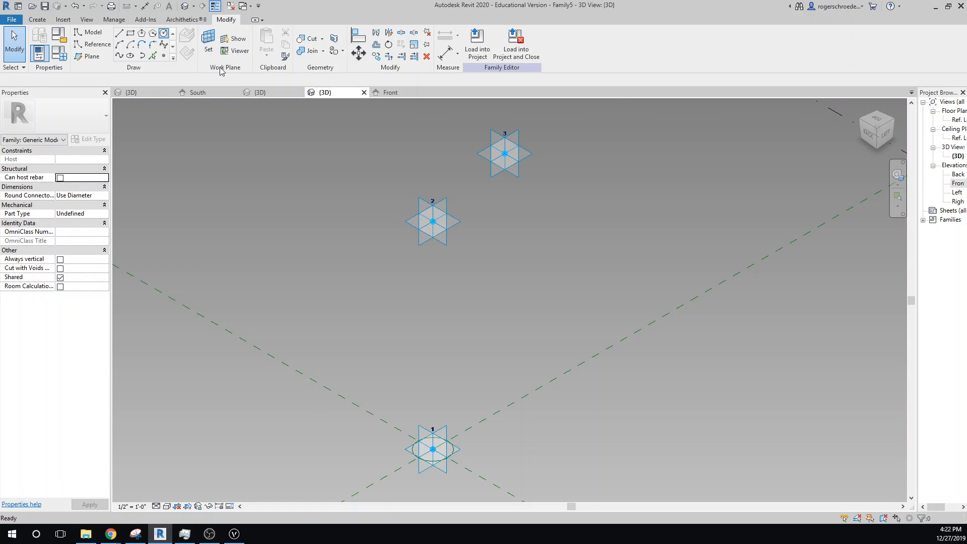
left_click(91, 32)
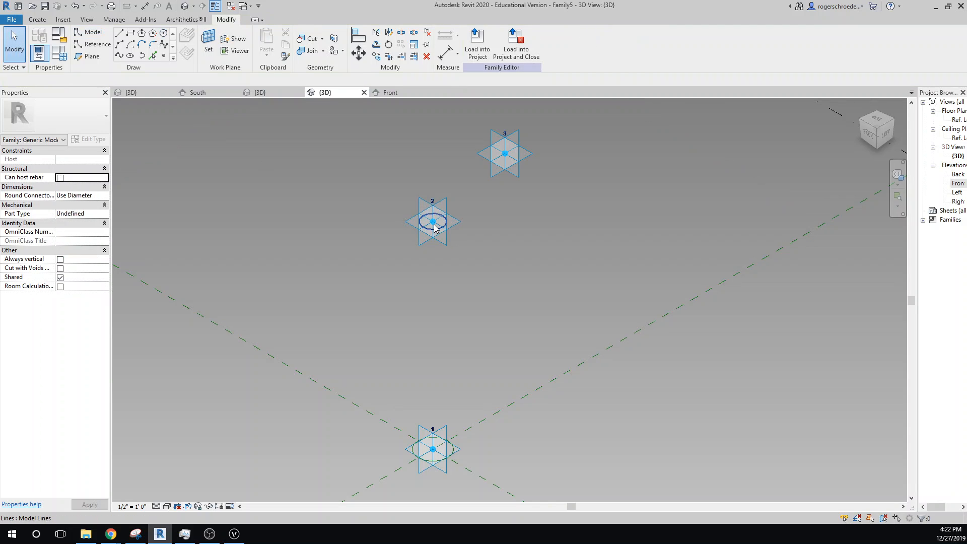
left_click(434, 220)
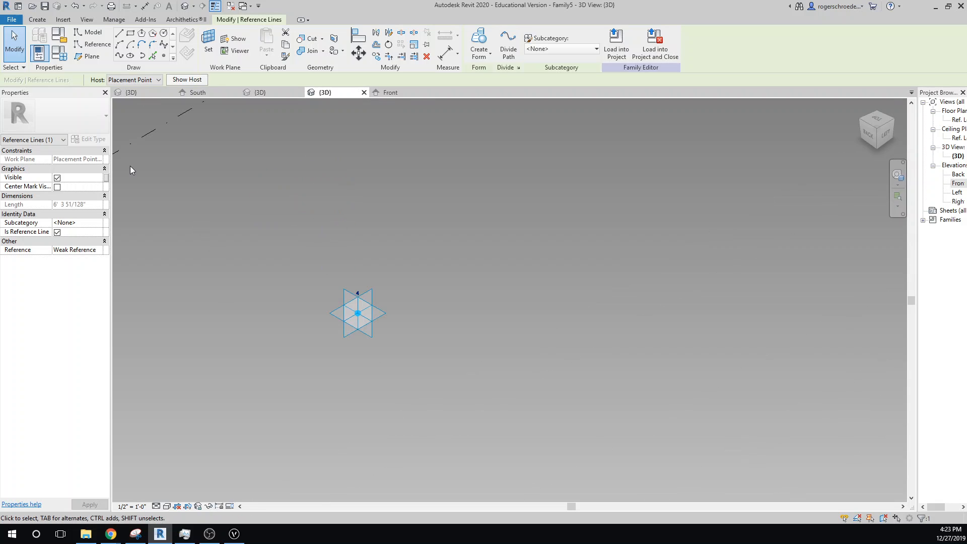
Draw circles on the work planes of adaptive points 4 and 3.
left_click(208, 43)
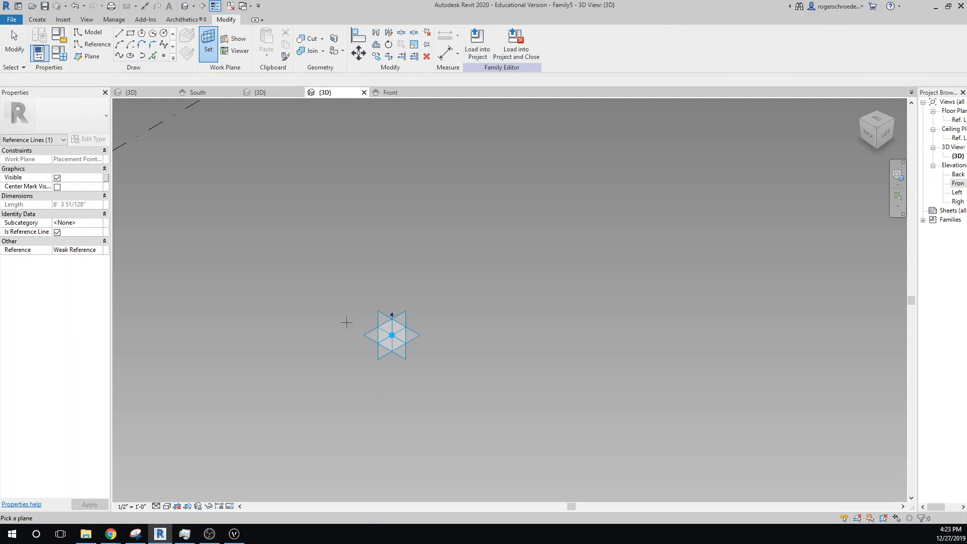
left_click(247, 148)
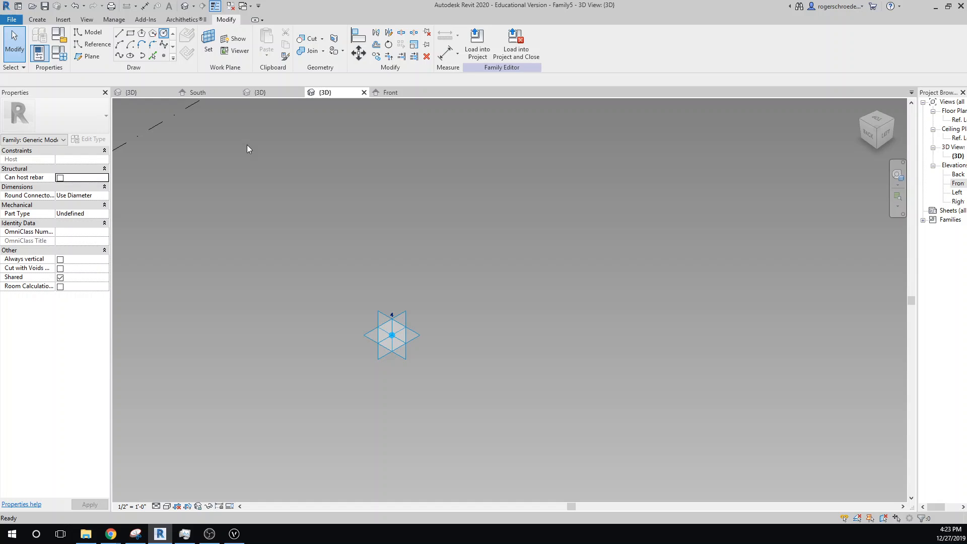
left_click(87, 32)
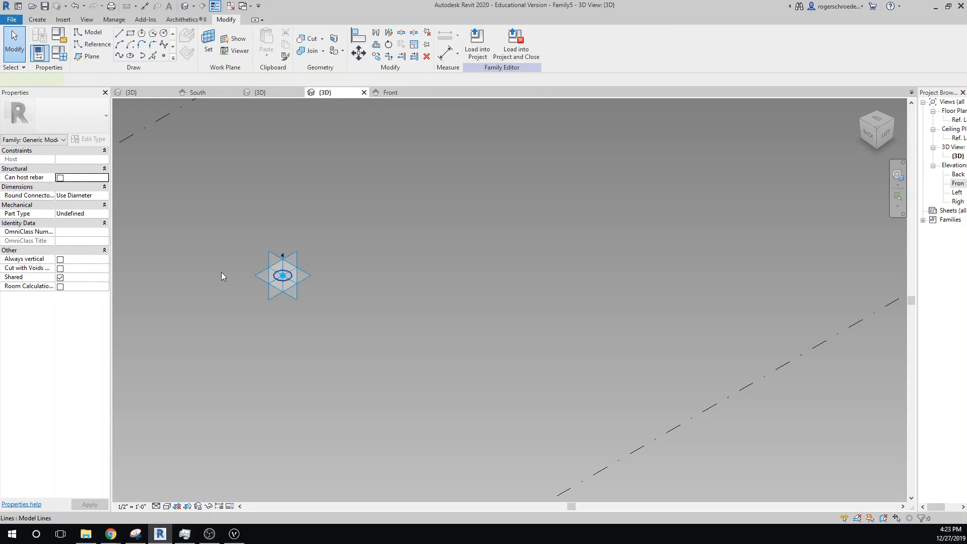
left_click(282, 275)
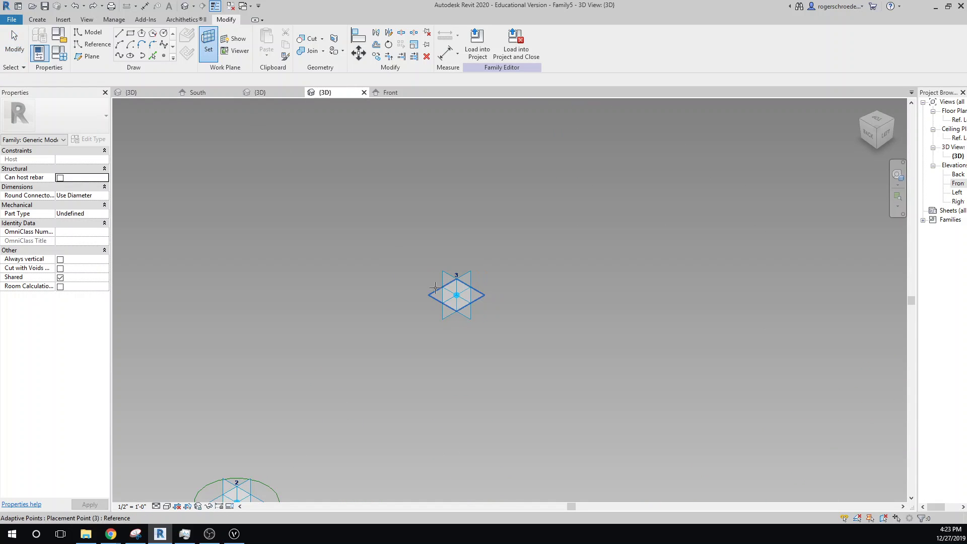
left_click(163, 32)
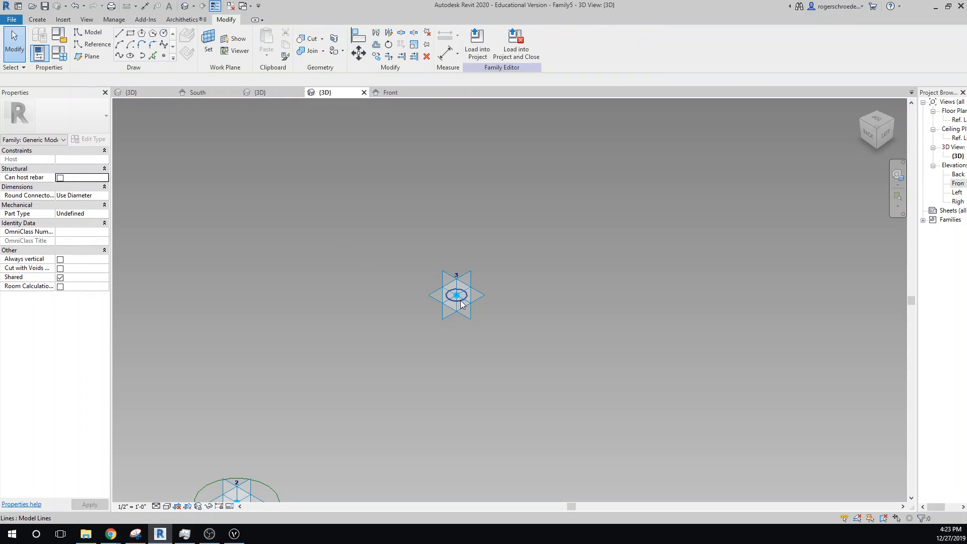
left_click(456, 295)
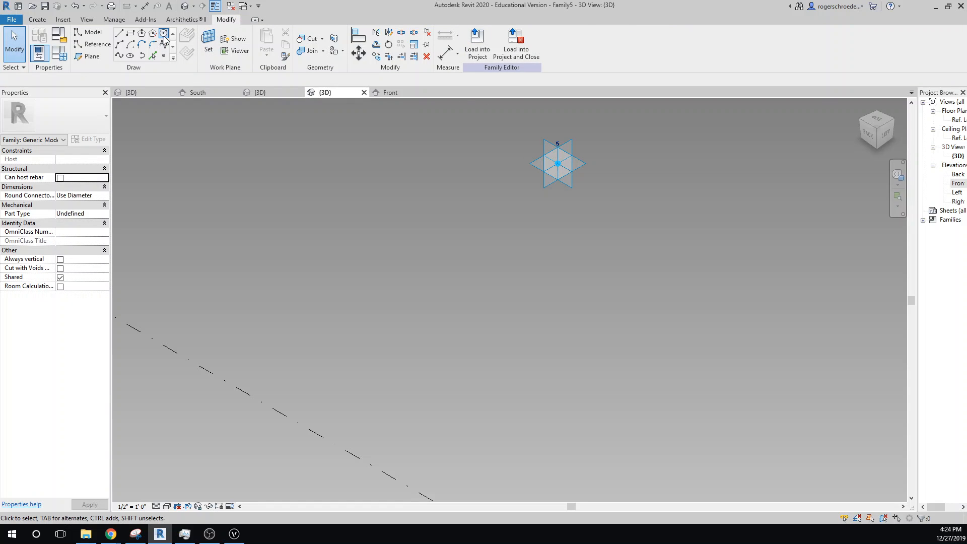
Draw a circle centred on adaptive point 5 and clear the selection.
left_click(119, 33)
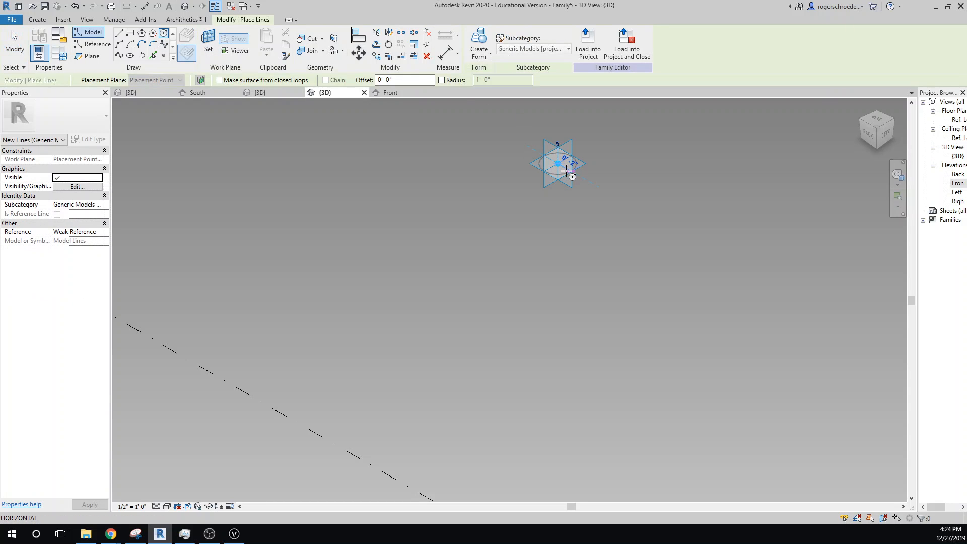
left_click(142, 33)
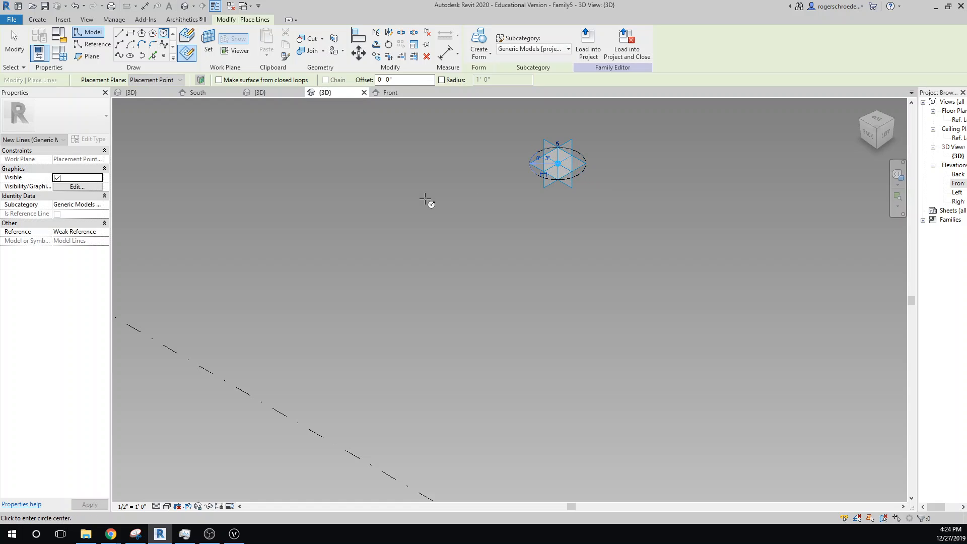
key("Escape")
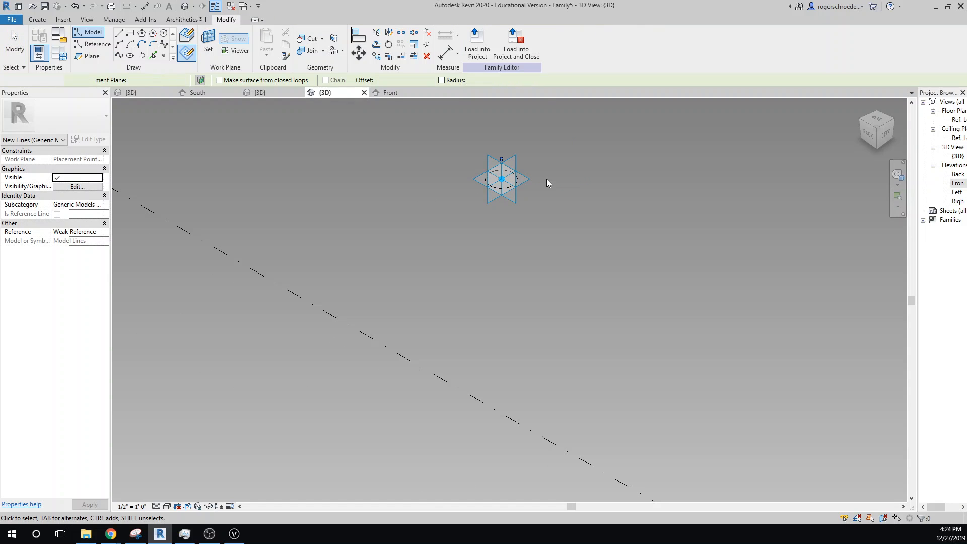
left_click(502, 179)
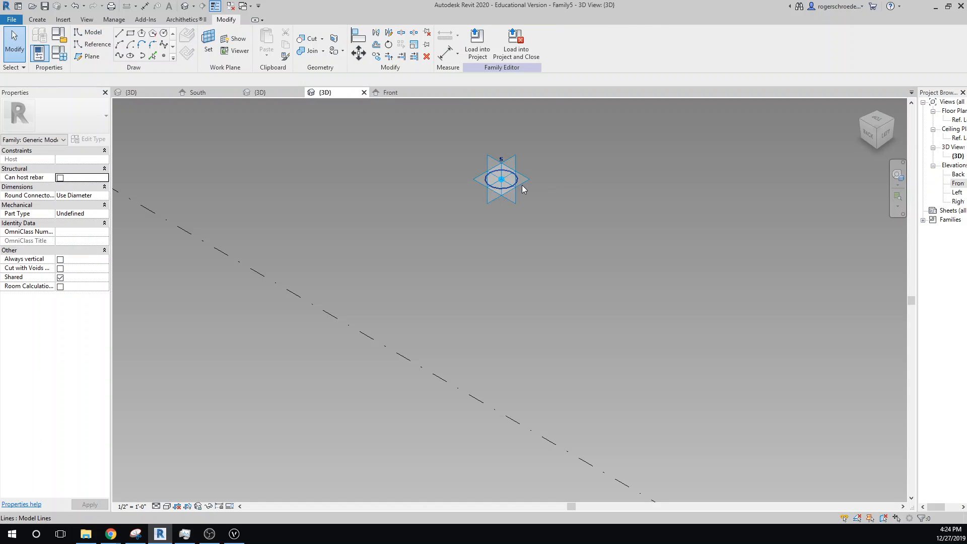
left_click(501, 179)
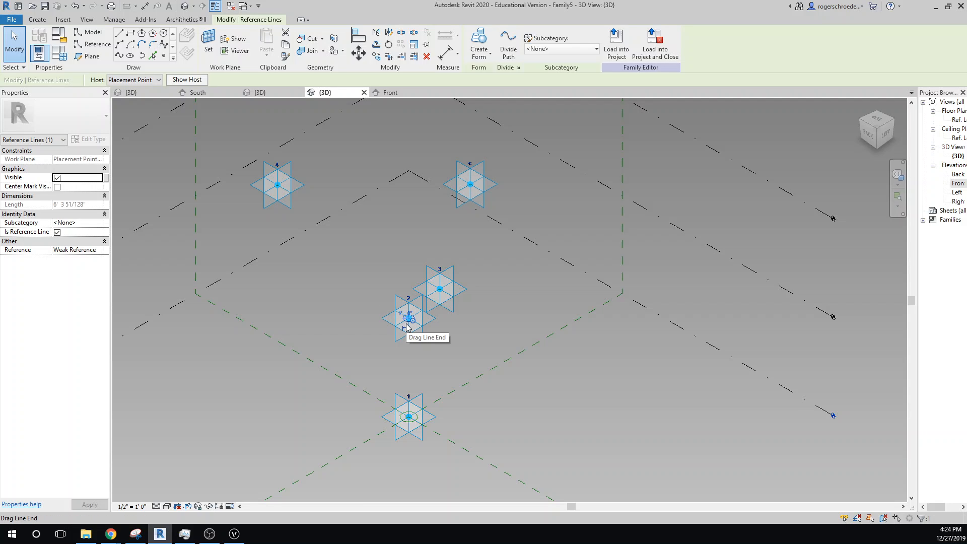
Create a solid form from the circles at points 1 and 2.
left_click(407, 417)
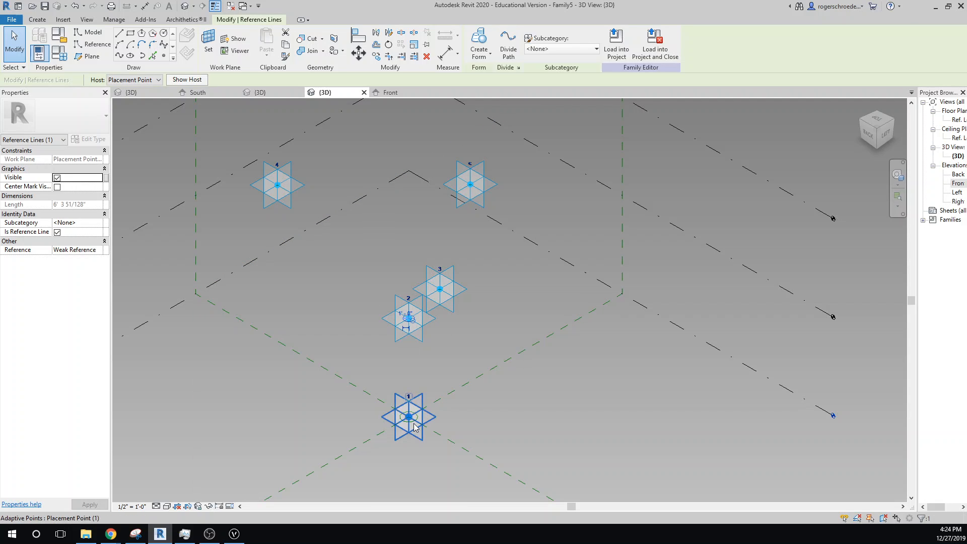
mouse_move(408, 417)
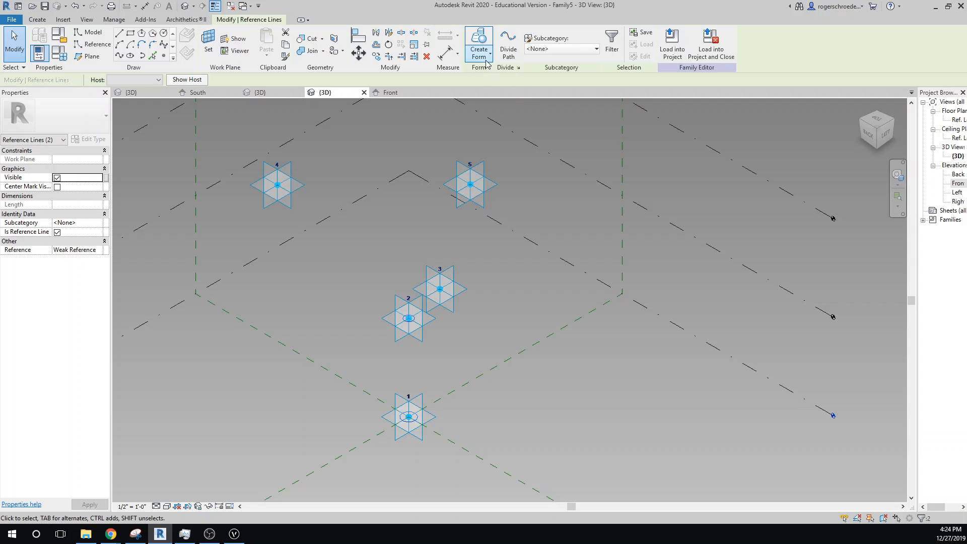
left_click(479, 43)
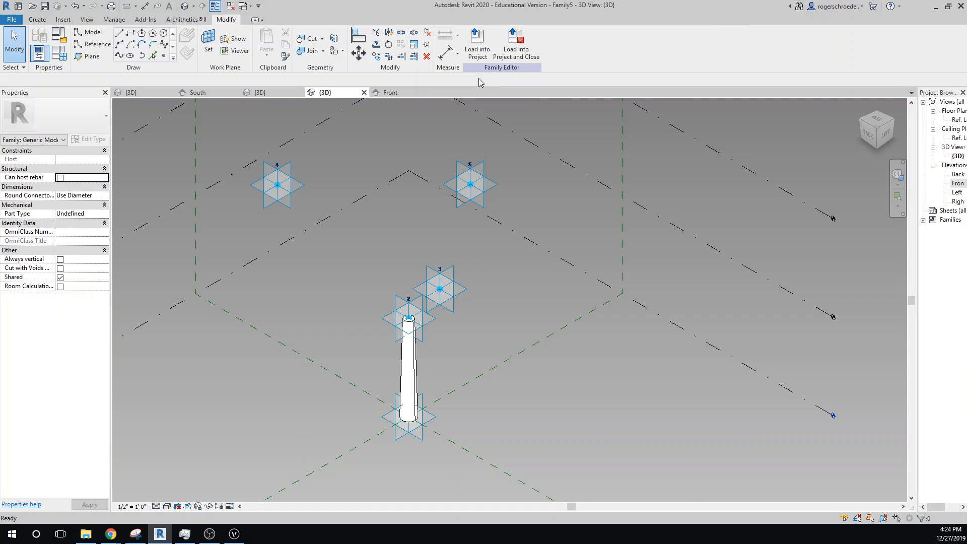
left_click(408, 318)
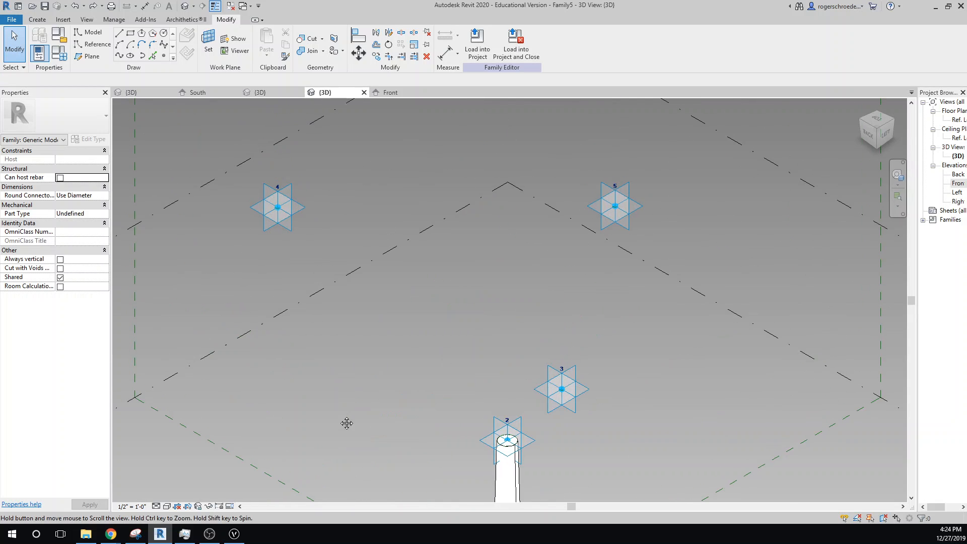
mouse_move(510, 441)
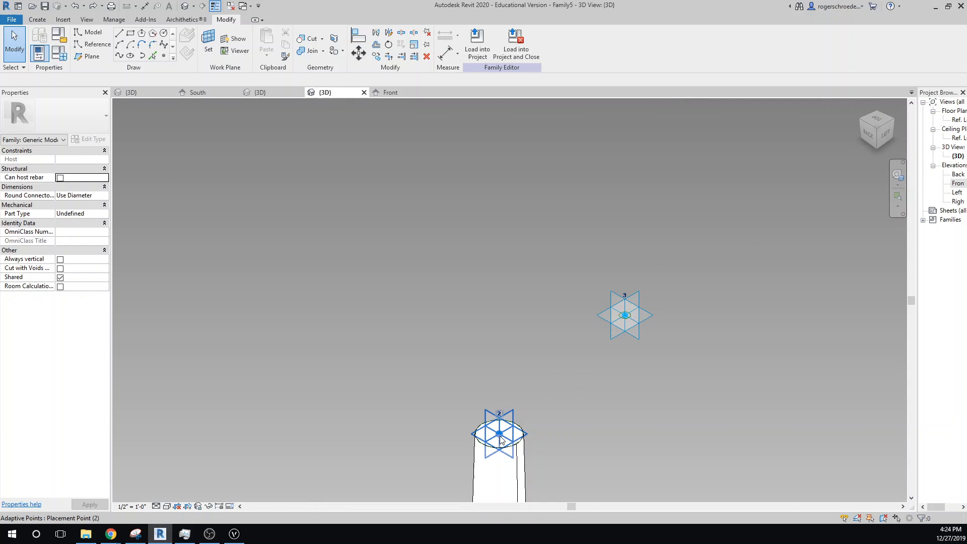
Switch the visual style to Wireframe and create a solid form between the point 2 and 3 circles.
left_click(167, 506)
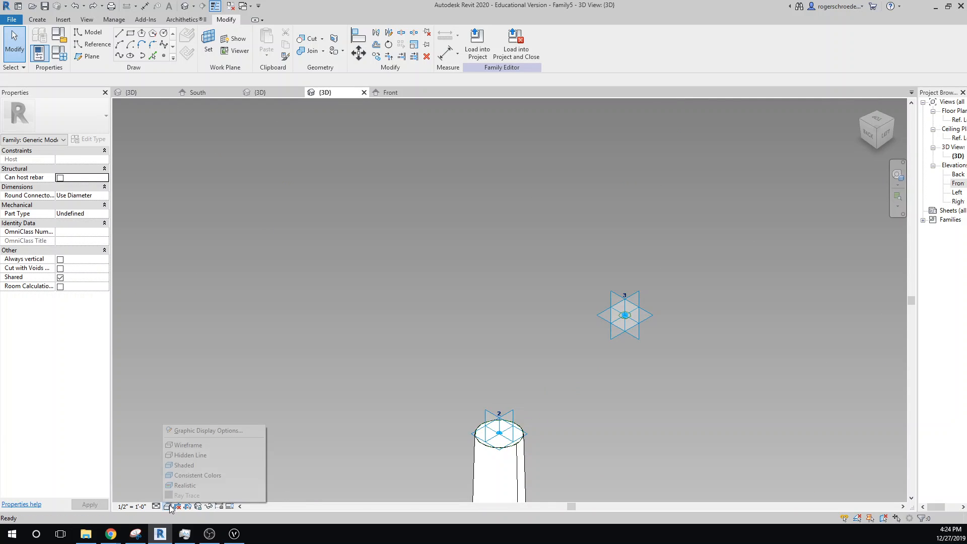
left_click(188, 445)
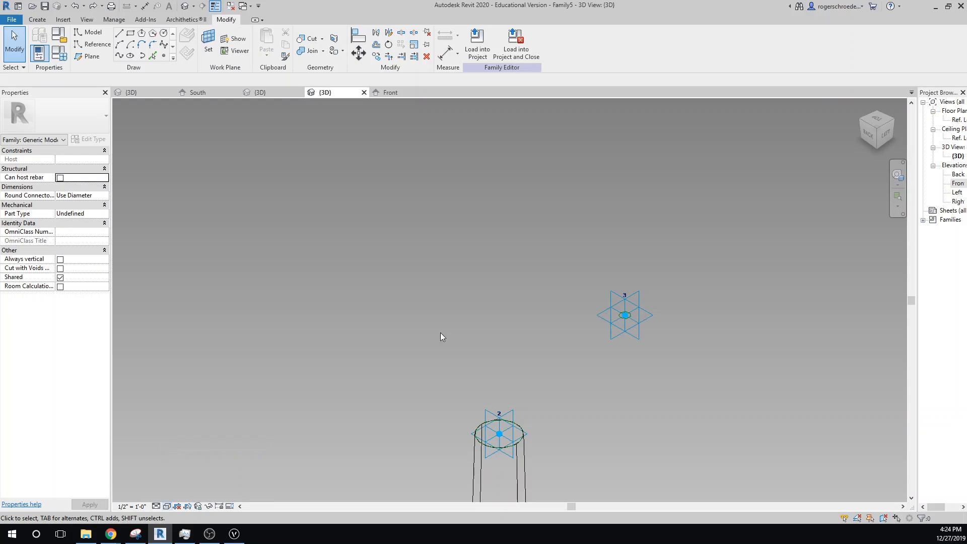
mouse_move(516, 435)
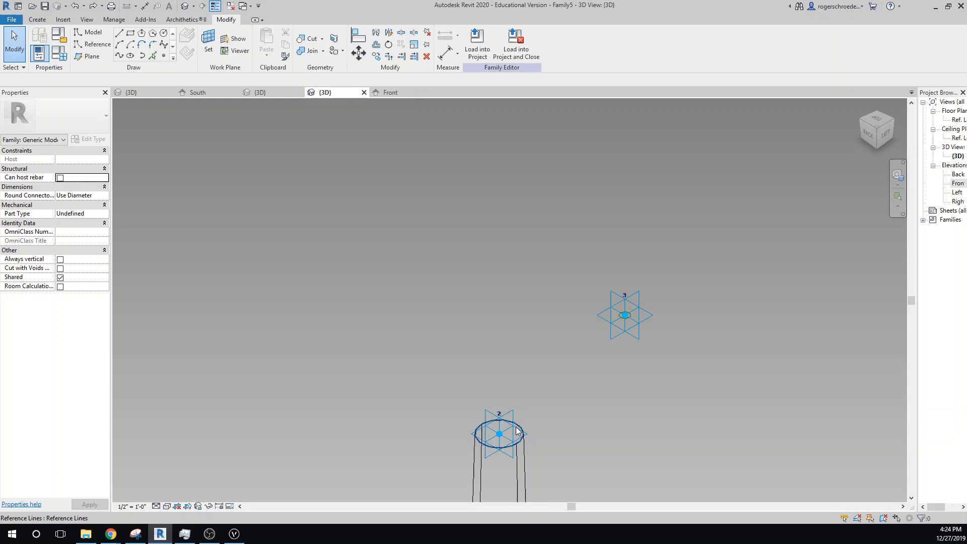
left_click(515, 432)
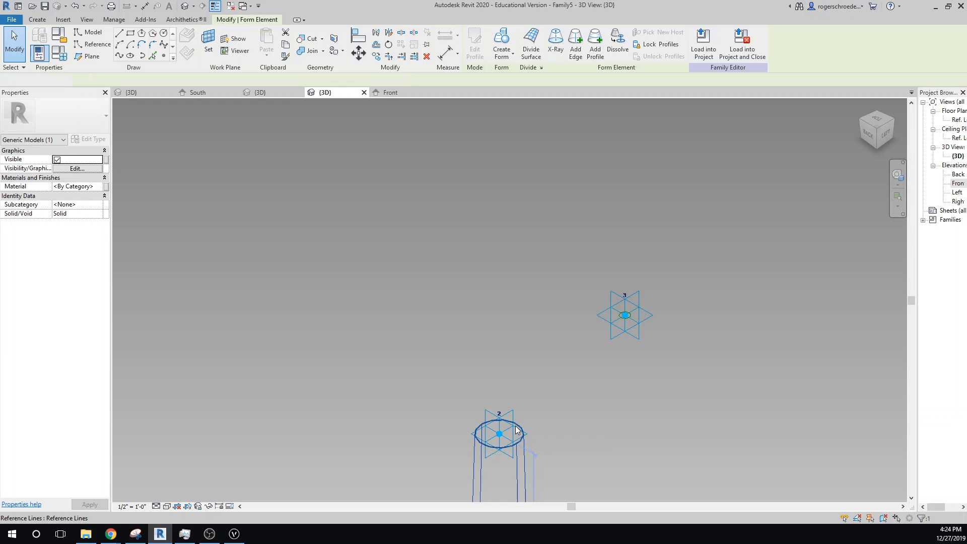
left_click(498, 432)
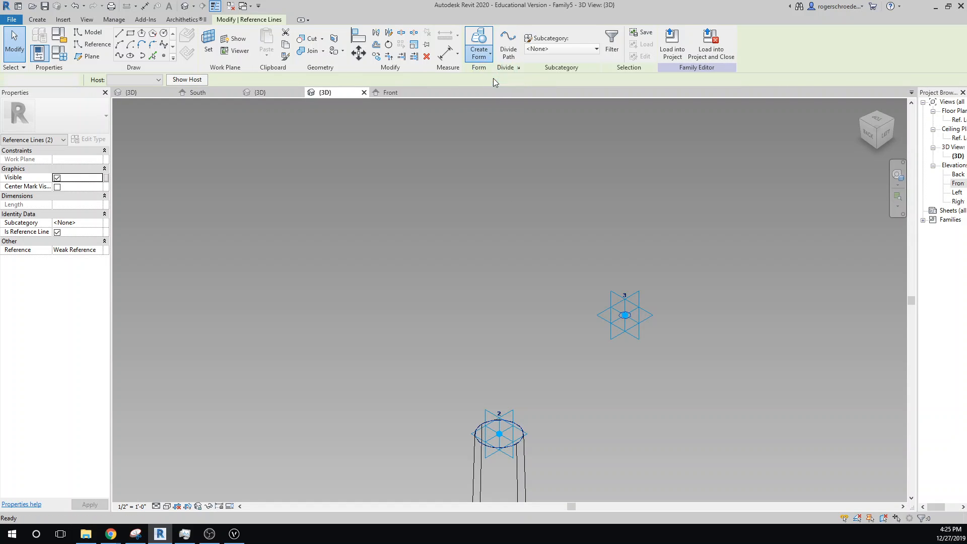
left_click(624, 314)
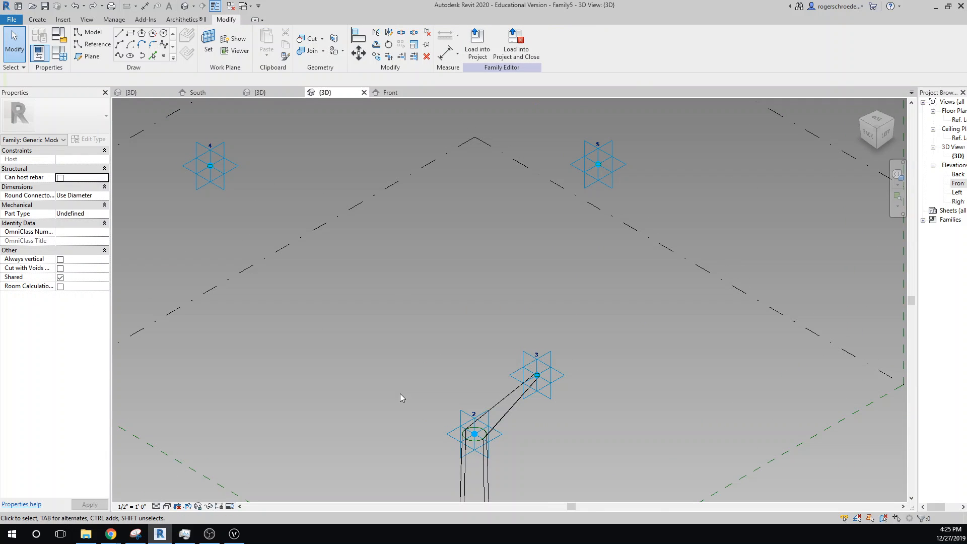
mouse_move(477, 438)
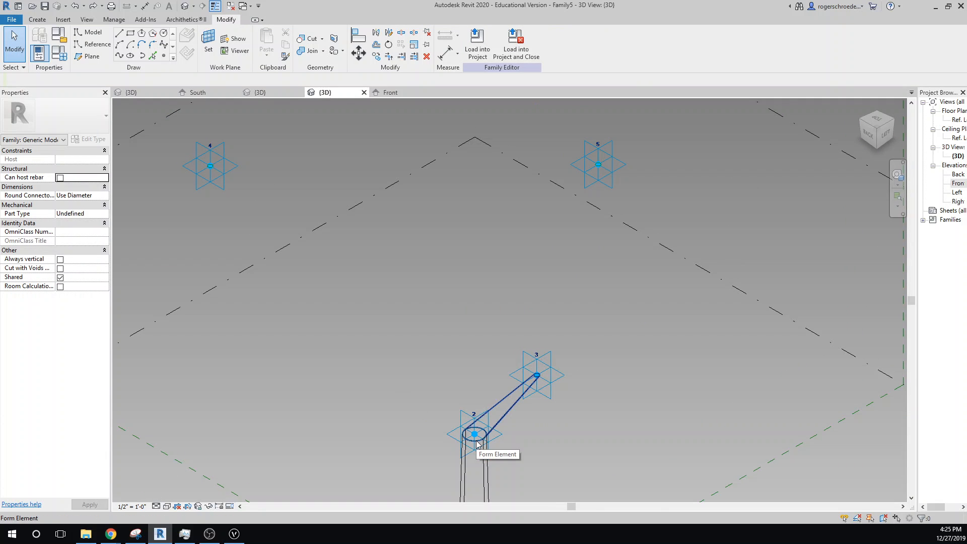
Create a solid branch between the circles at points 2 and 4.
left_click(475, 435)
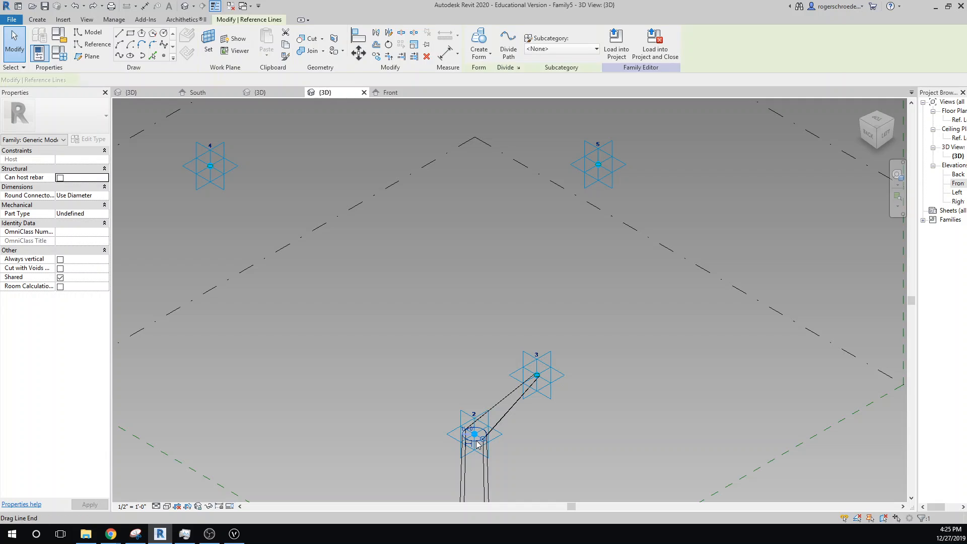
left_click(209, 165)
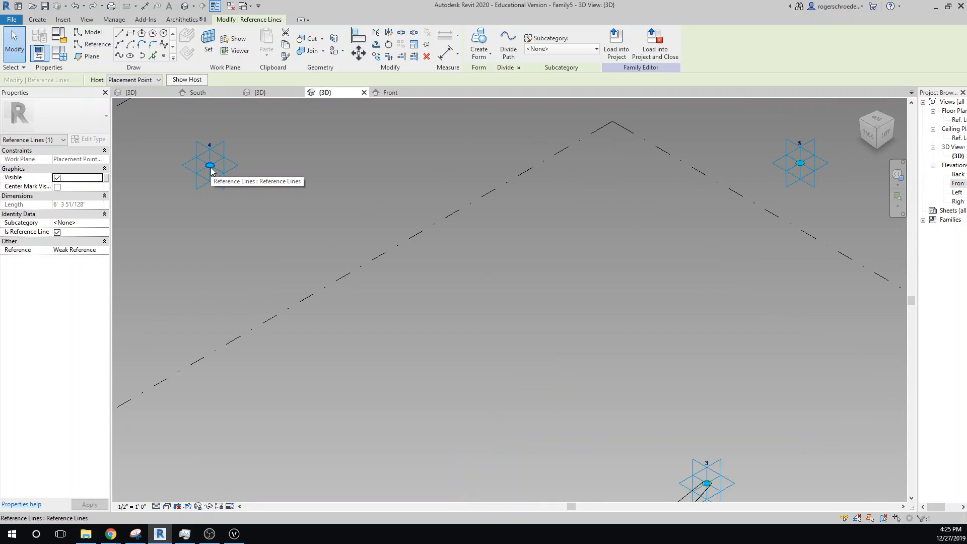
mouse_move(268, 212)
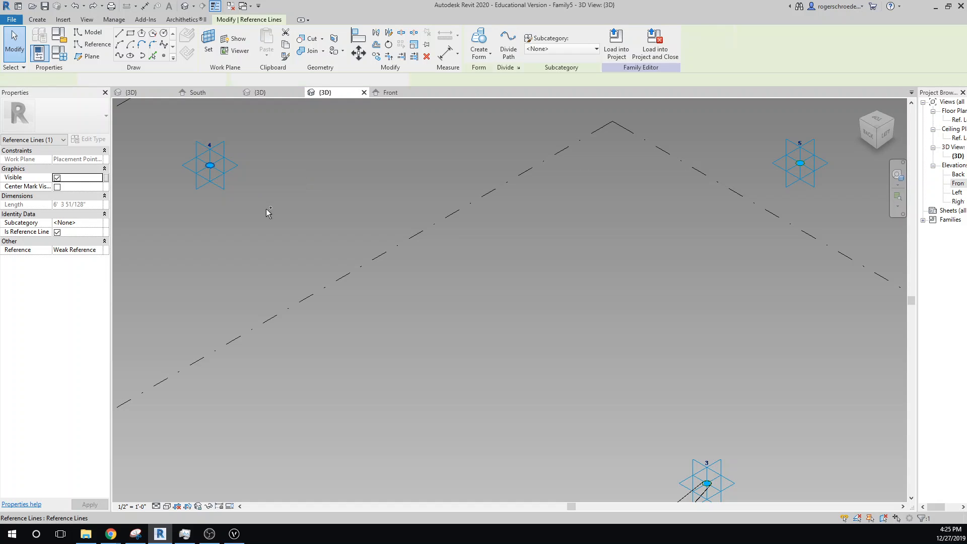
left_click(479, 43)
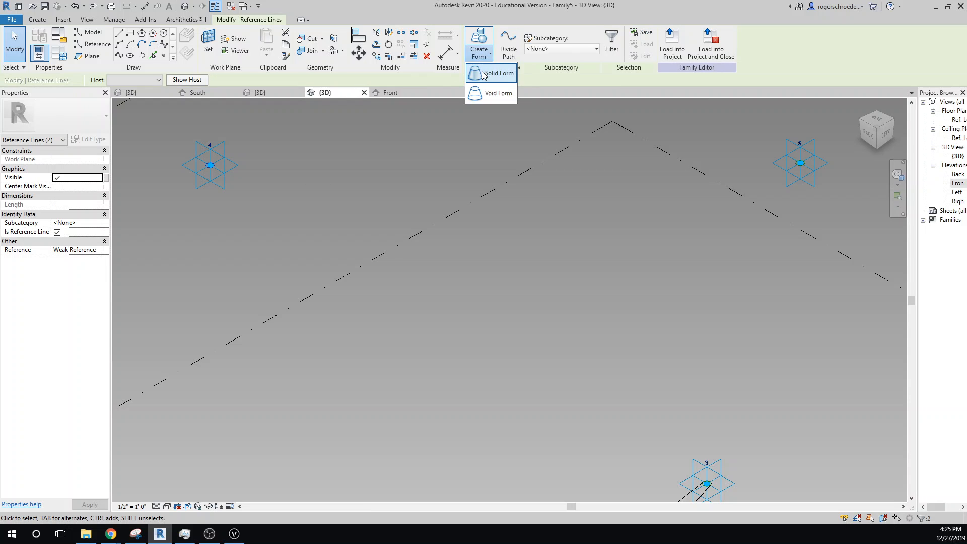
left_click(500, 72)
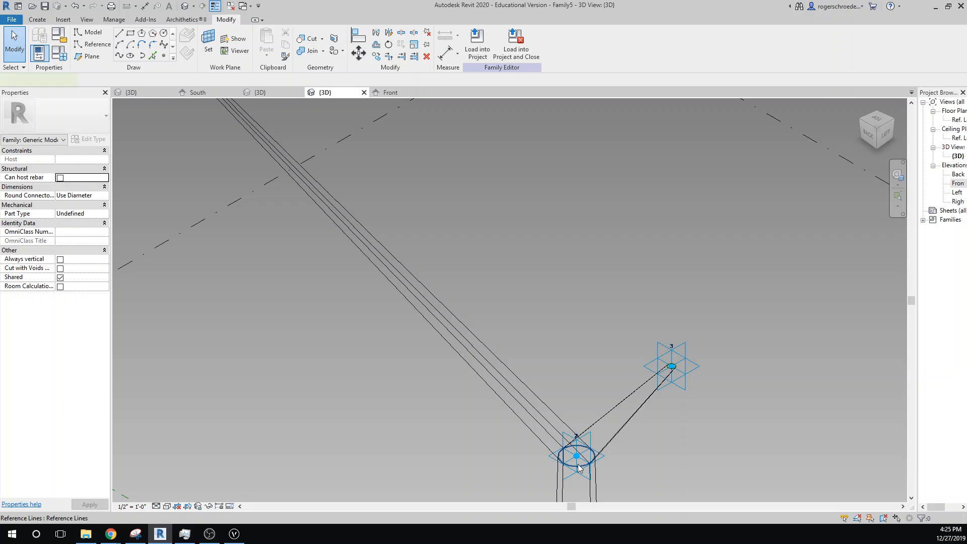
Create a solid branch between the circles at points 2 and 5.
left_click(575, 456)
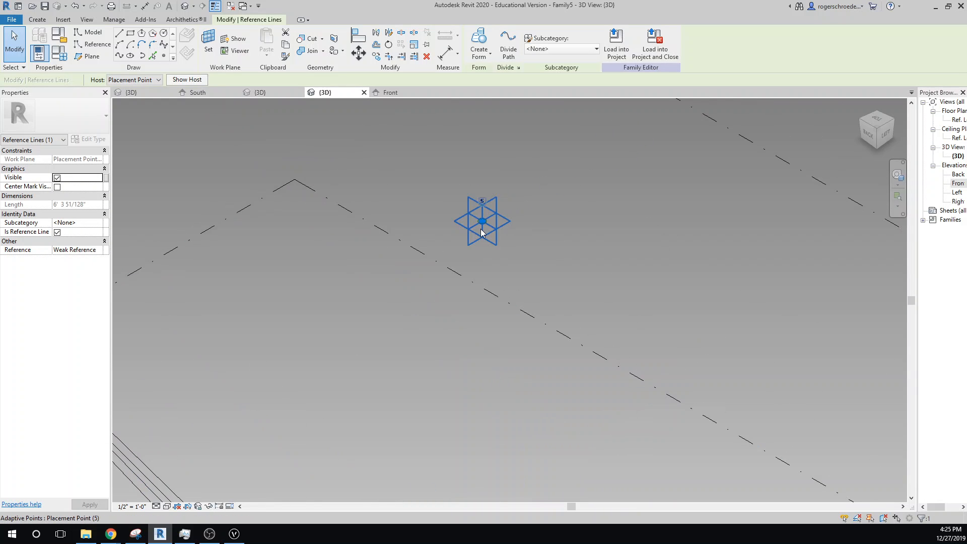
left_click(482, 221)
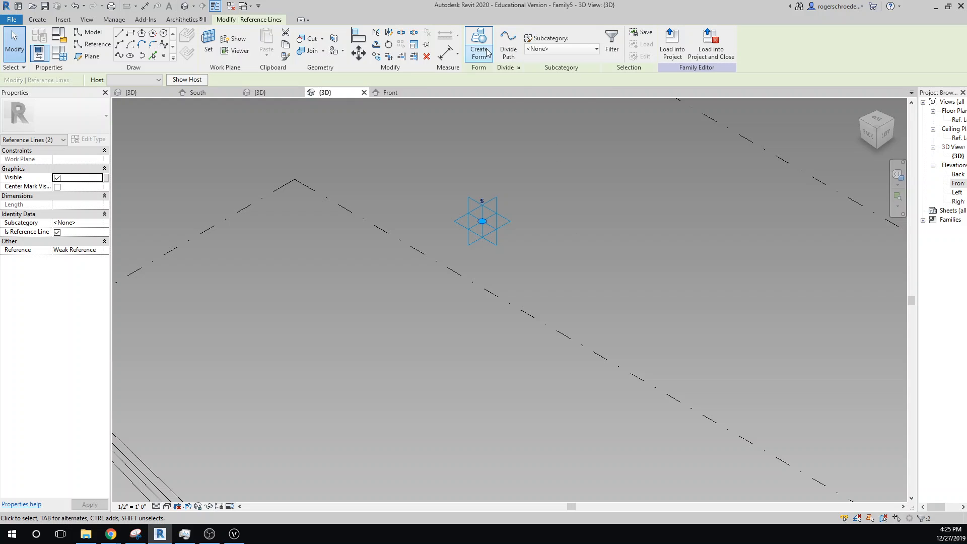
left_click(478, 44)
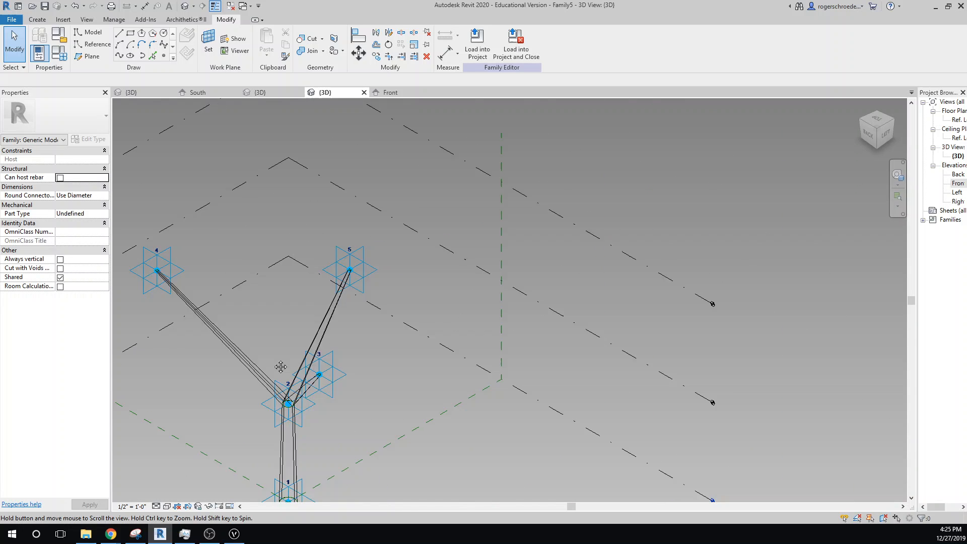
Switch the view's visual style to Realistic to show the shaded tapered column.
left_click(178, 506)
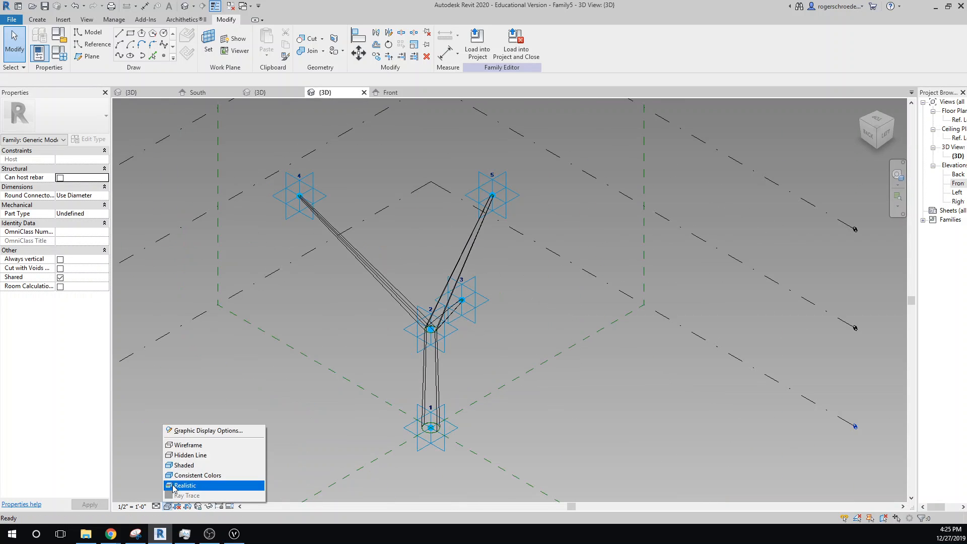
left_click(183, 486)
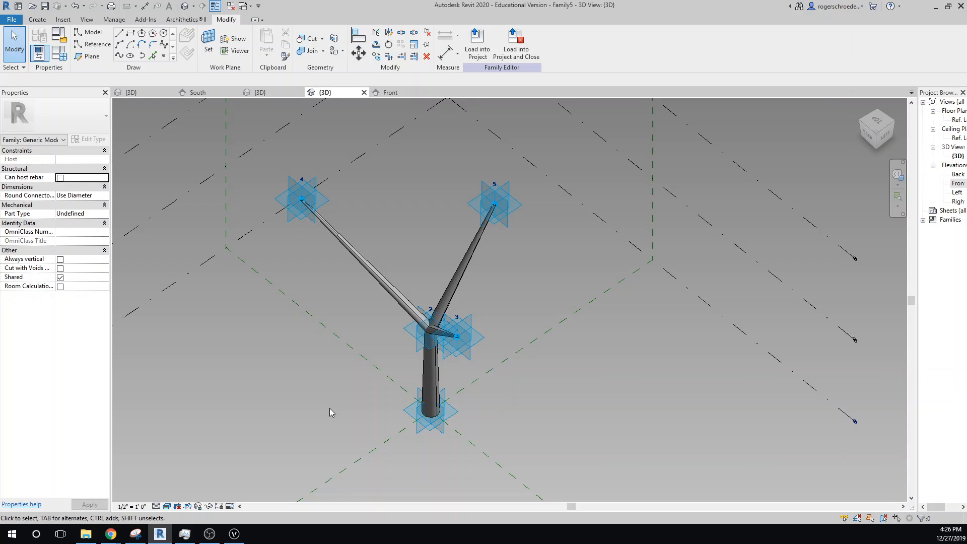
mouse_move(311, 400)
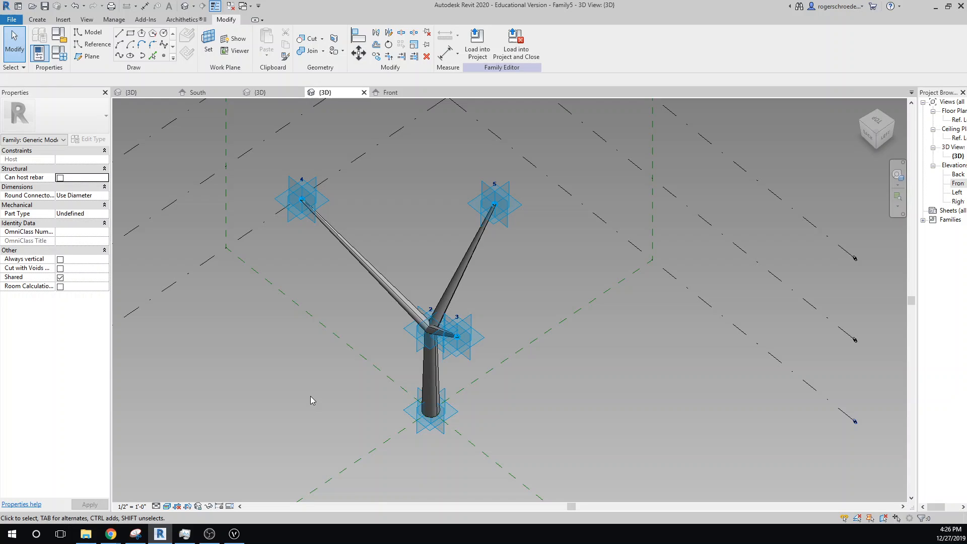
mouse_move(259, 179)
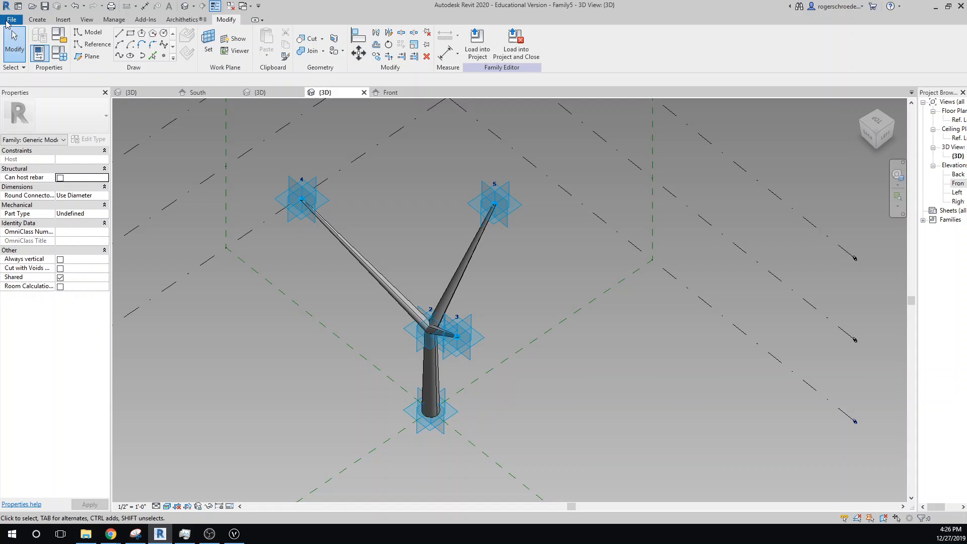
Save the family as 'Column' via Save As.
left_click(11, 19)
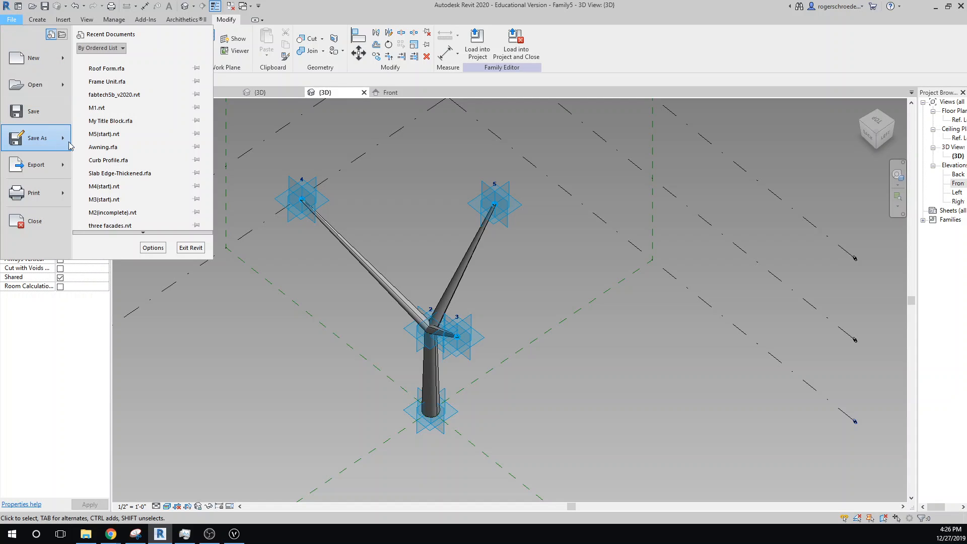
left_click(36, 138)
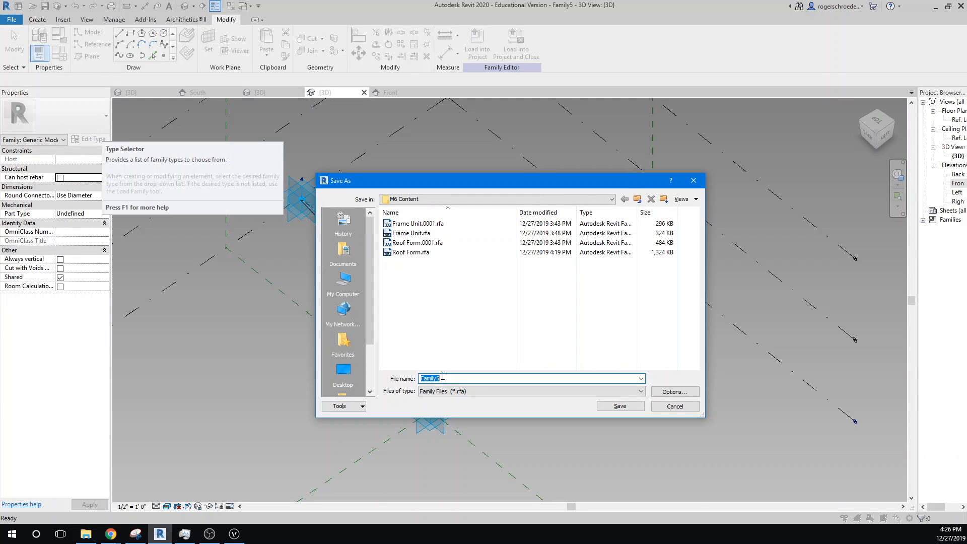
type("Col")
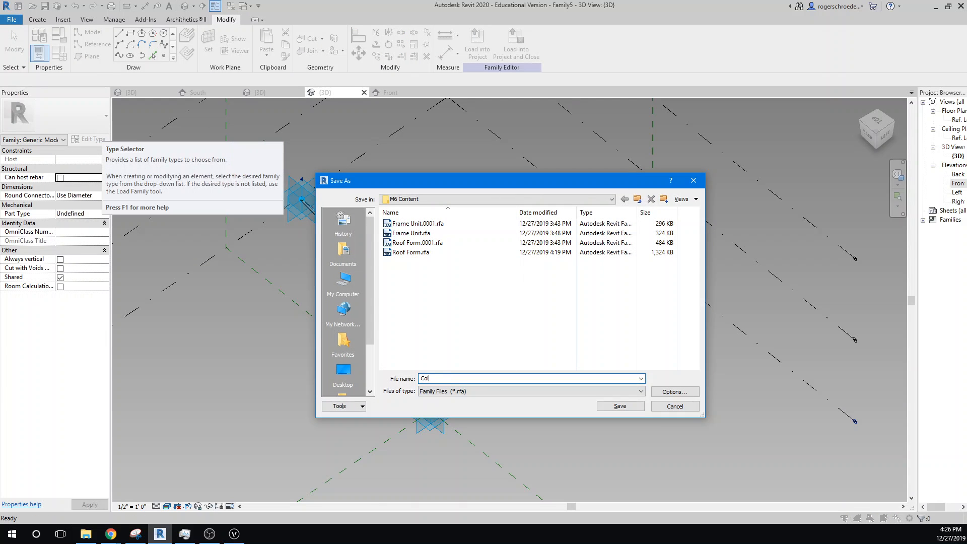
type("umn")
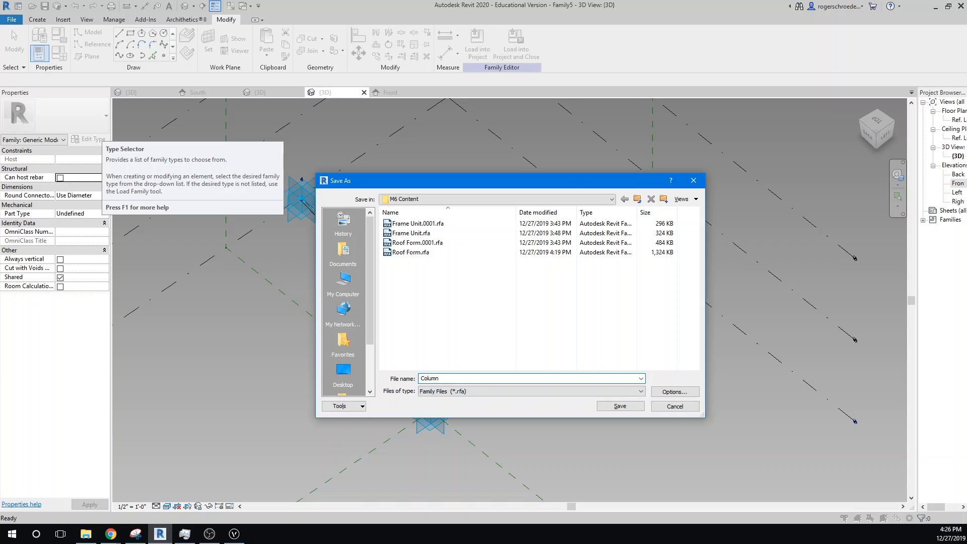
left_click(618, 406)
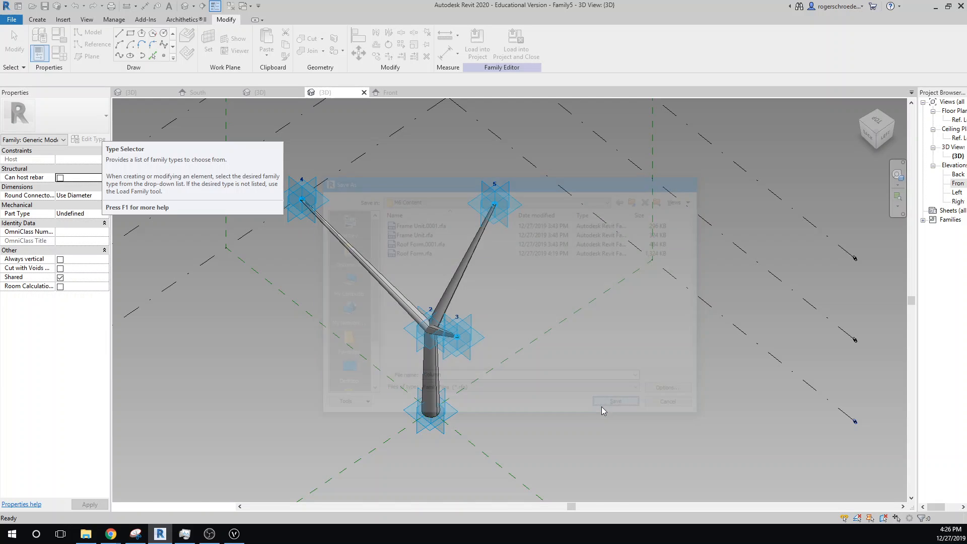